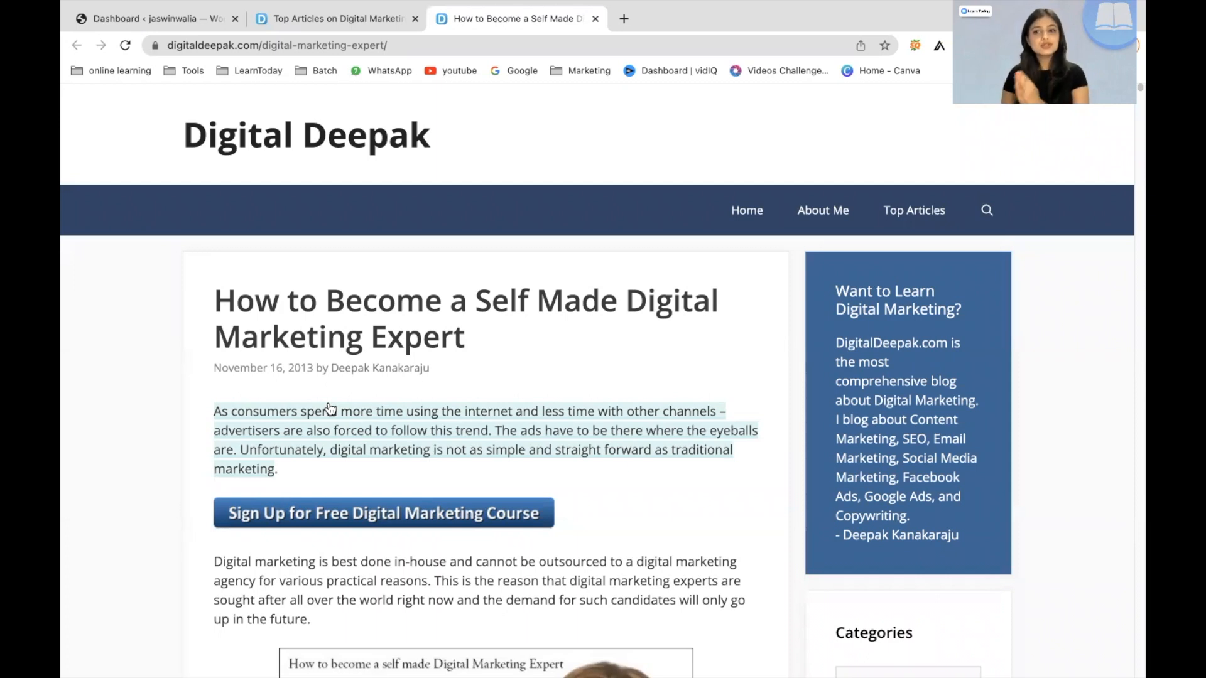
Follow the article's 'NYU Stern MBA Digital Marketing' link into a new tab.
scroll(down, 3)
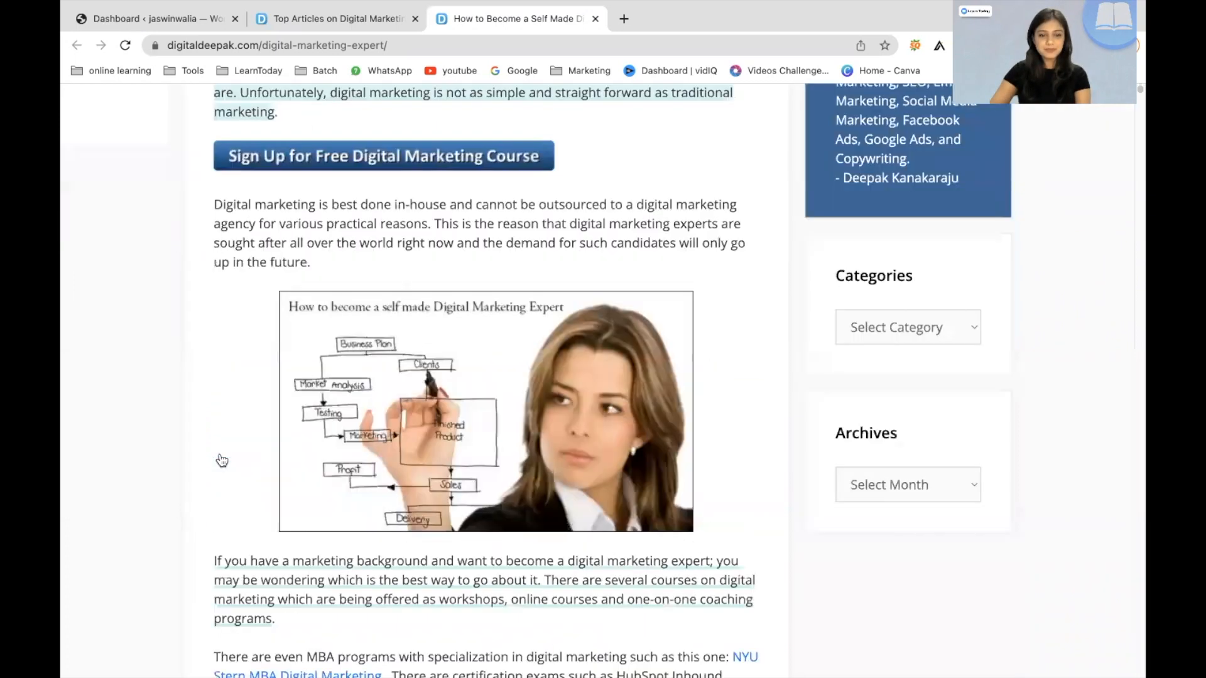
scroll(down, 3)
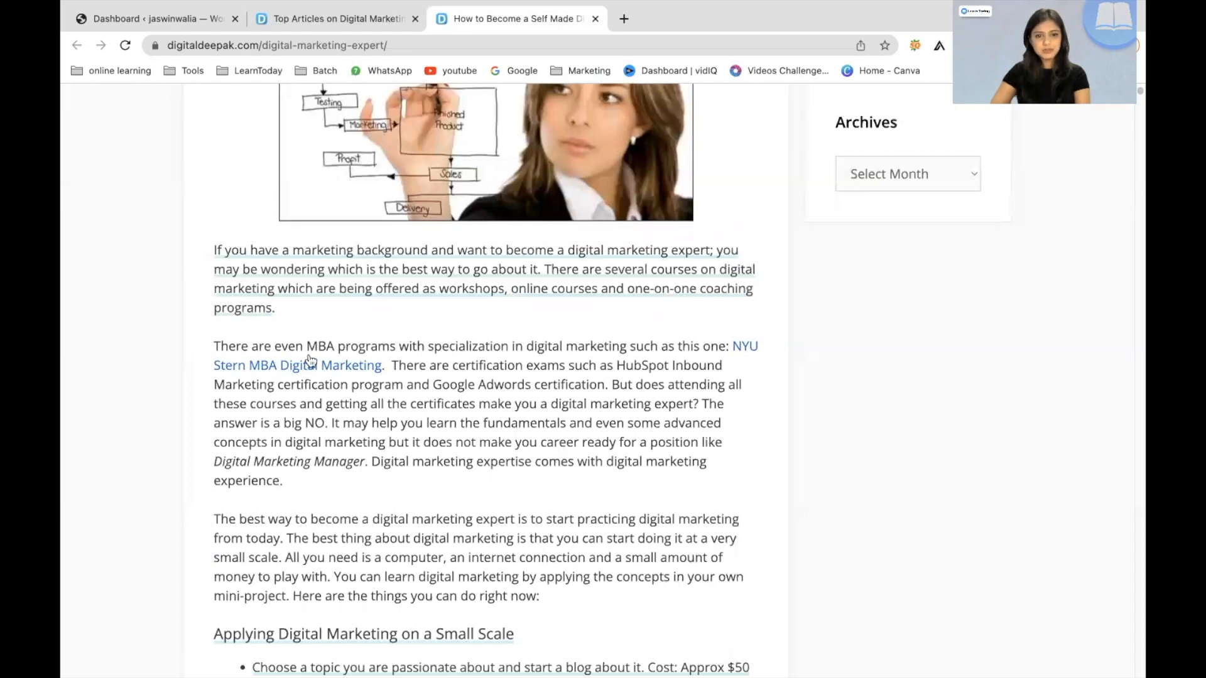
mouse_move(327, 372)
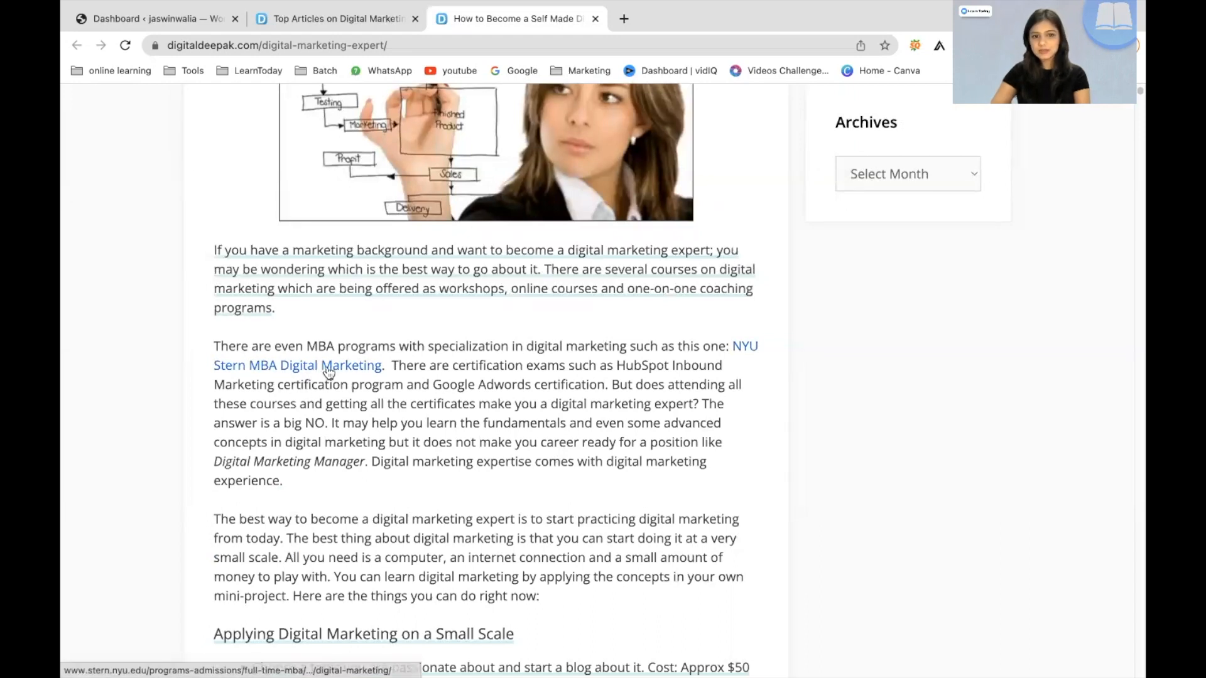
click(296, 365)
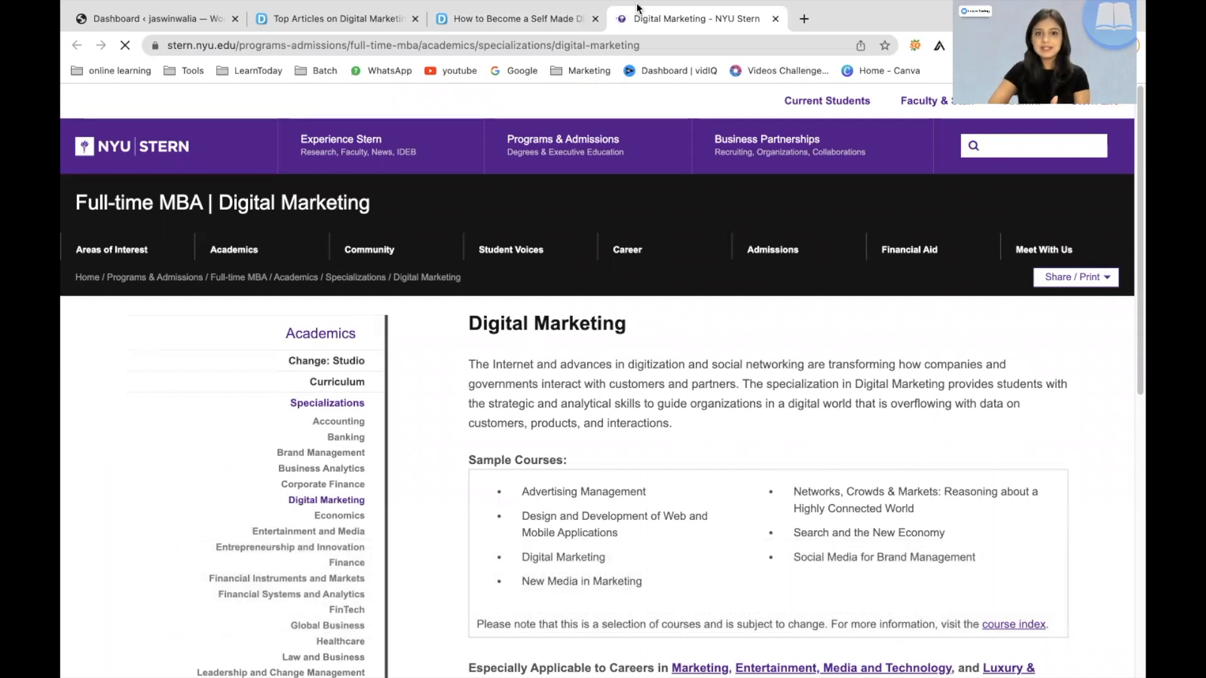
Return to the 'How to Become a Self Made Digital Marketing Expert' article tab.
click(515, 17)
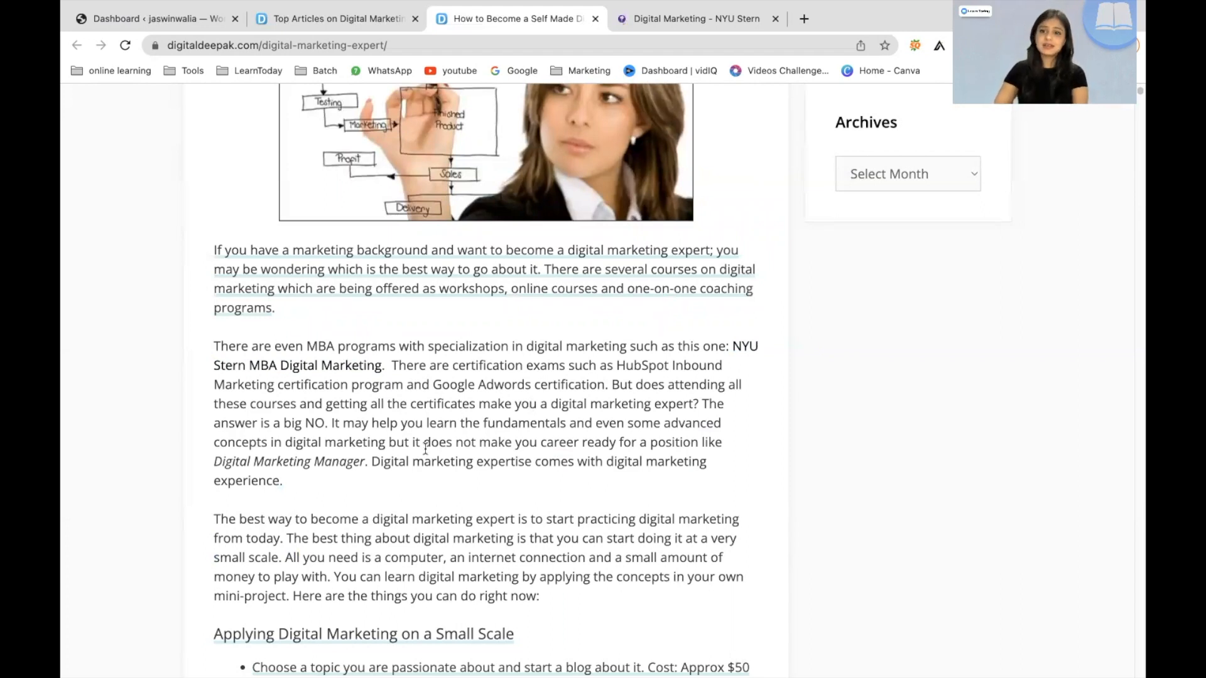
Follow the post's internal 'Integrated Digital Marketing' link to the Content Marketing 2.0 article.
scroll(down, 3)
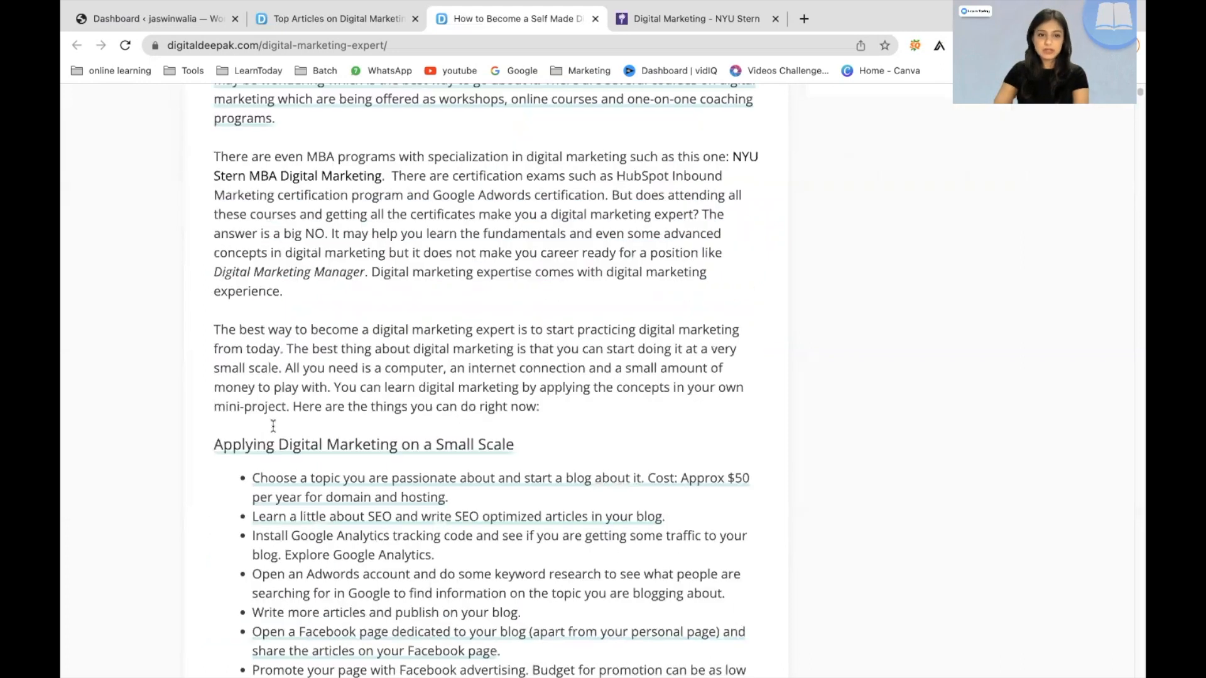
scroll(down, 3)
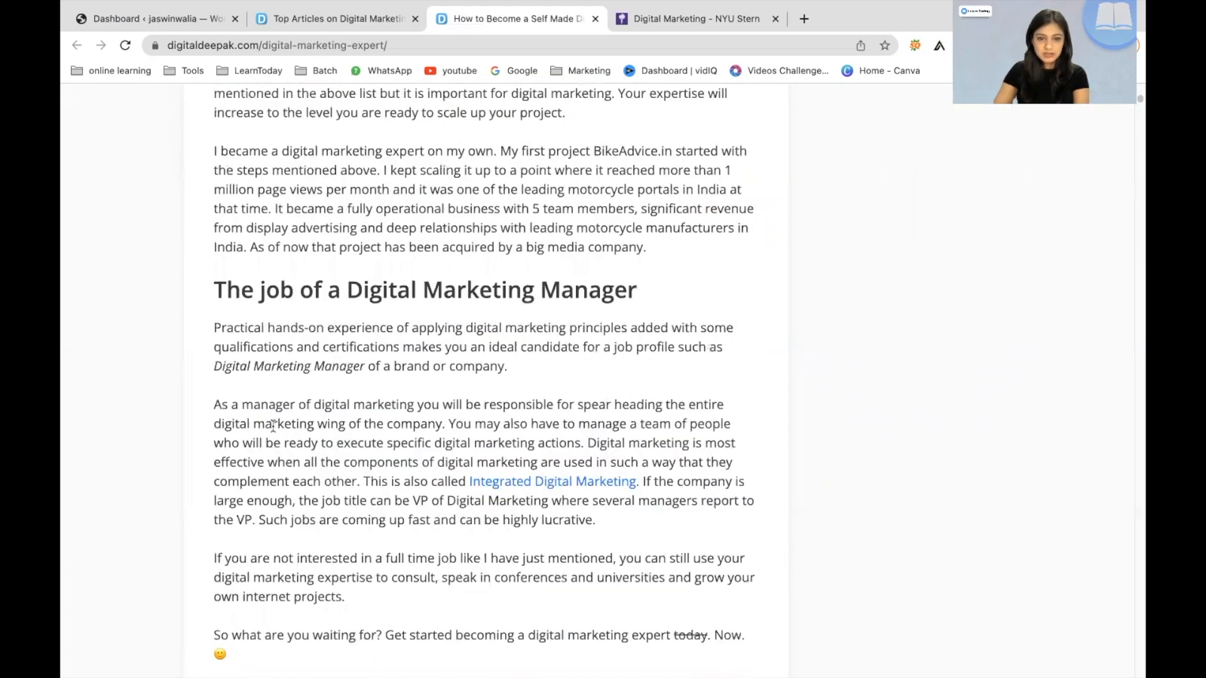
scroll(down, 3)
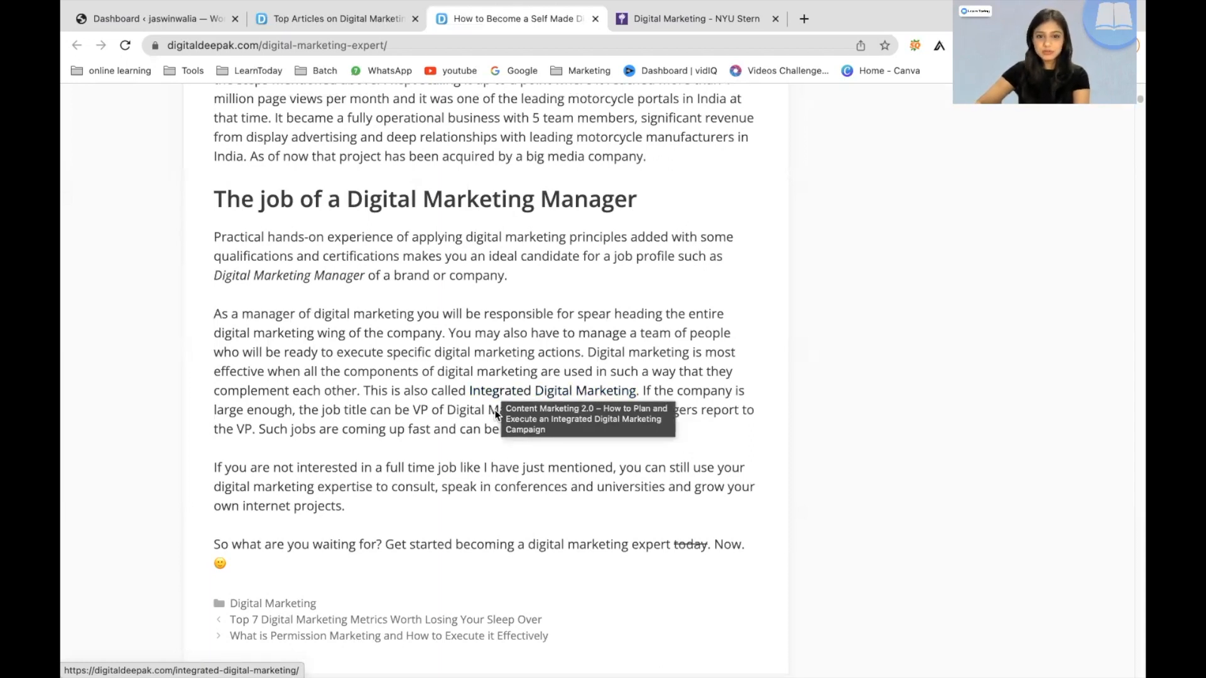
click(551, 390)
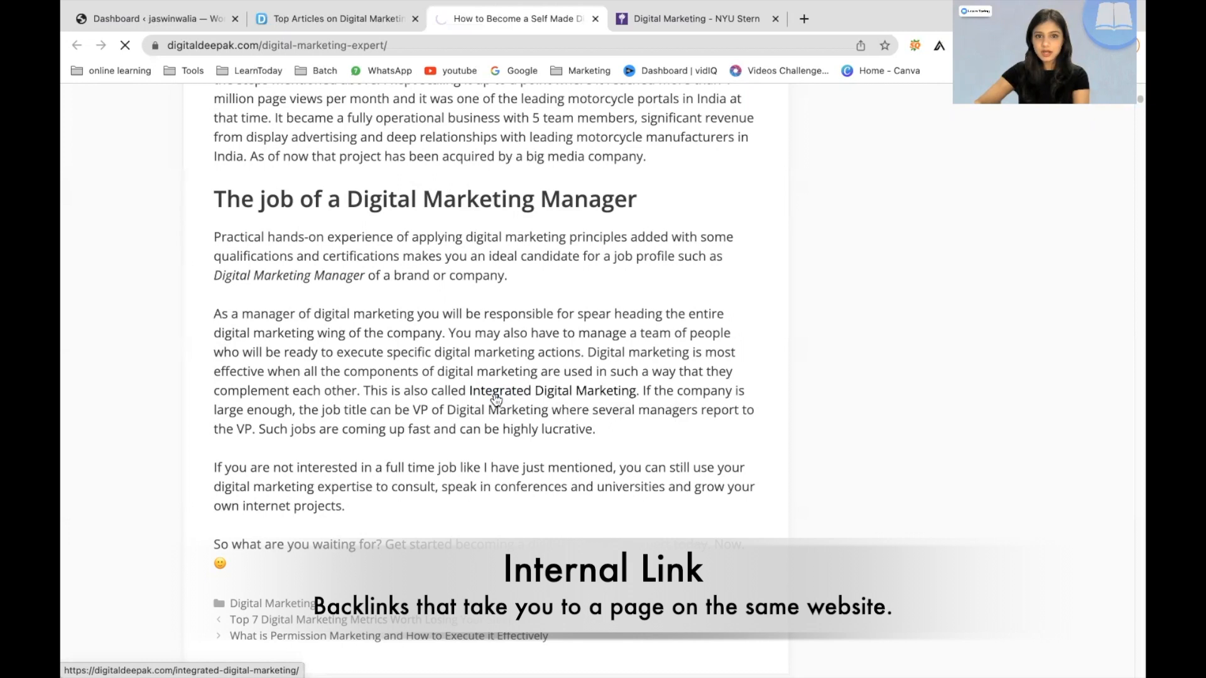
click(553, 389)
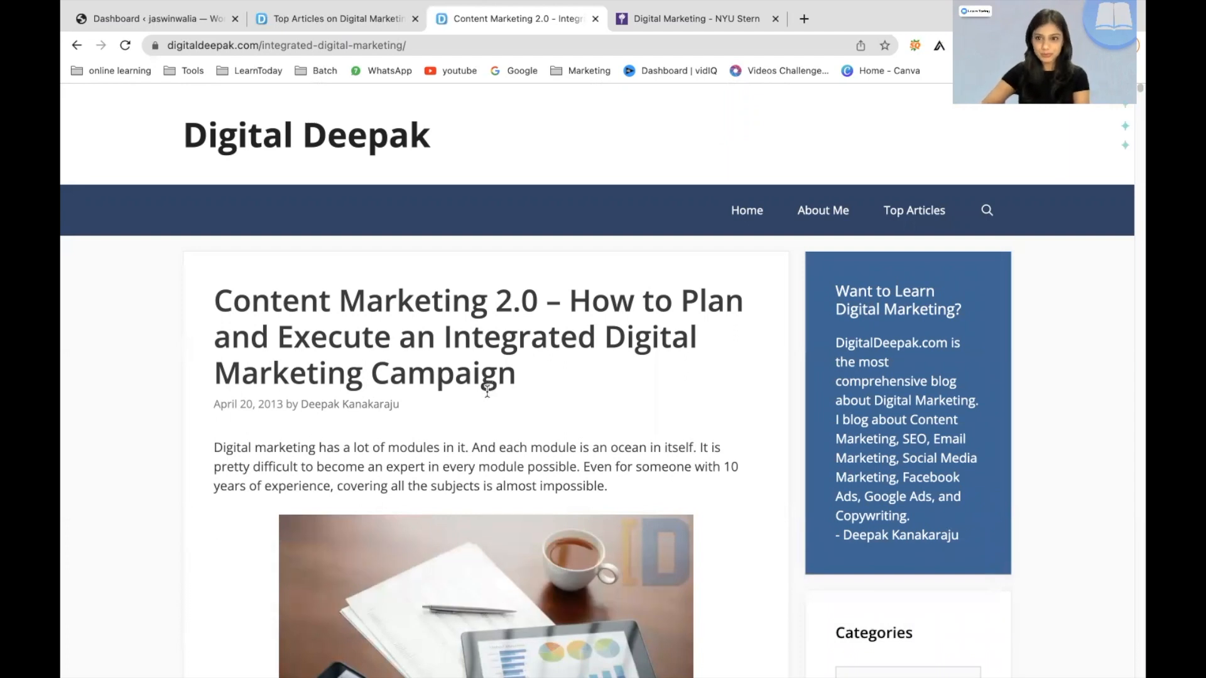
click(154, 17)
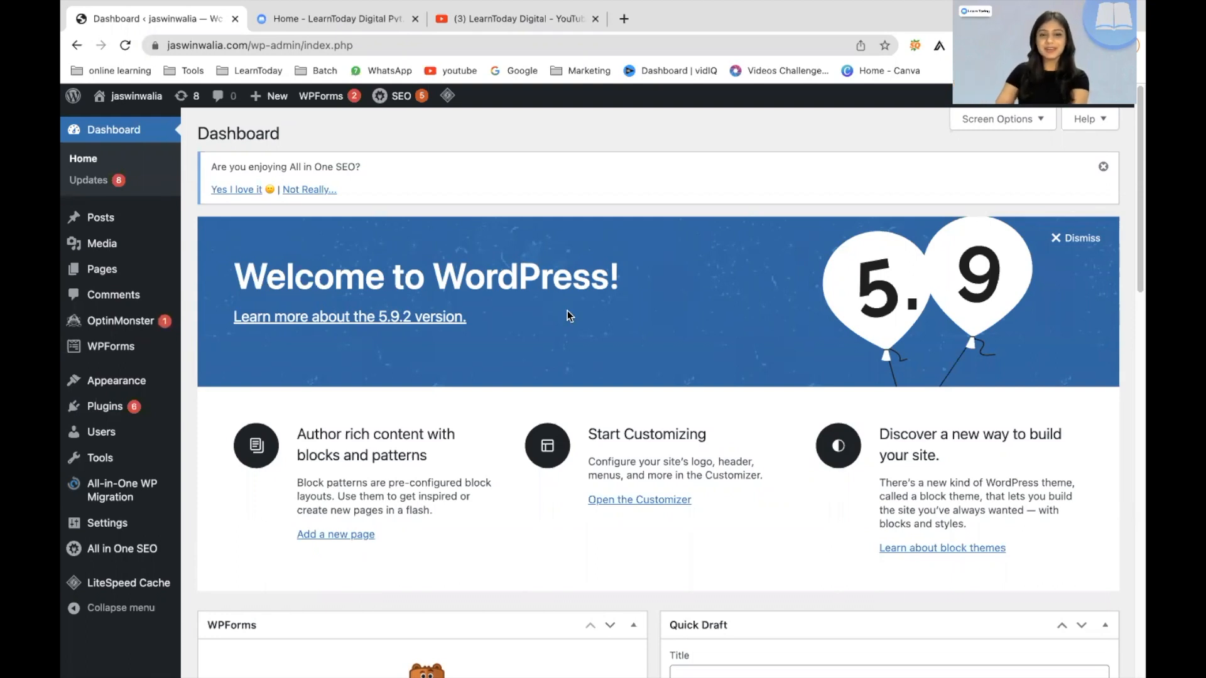
mouse_move(550, 332)
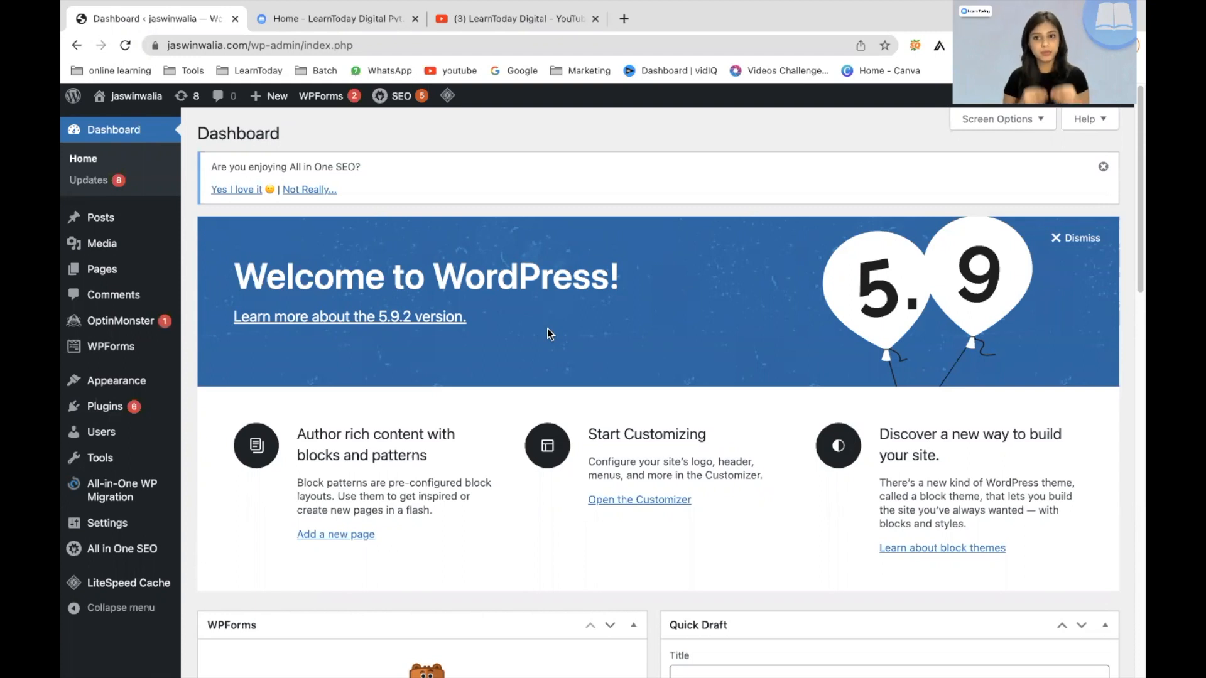
mouse_move(73, 229)
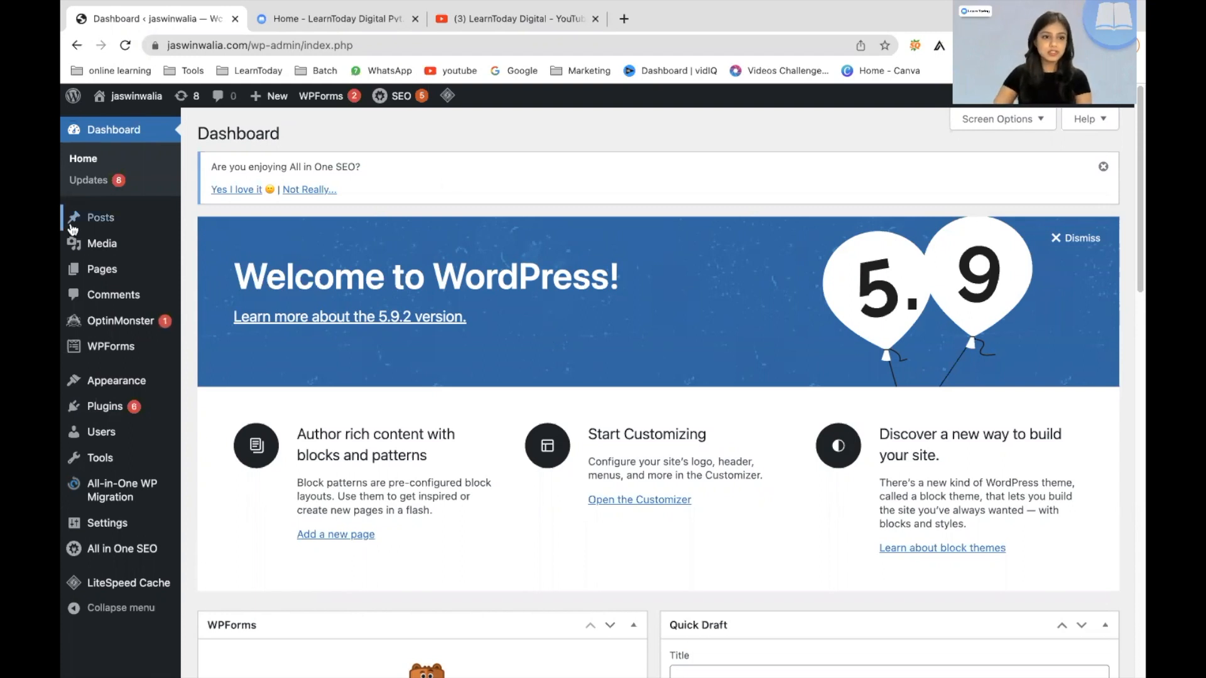
mouse_move(101, 217)
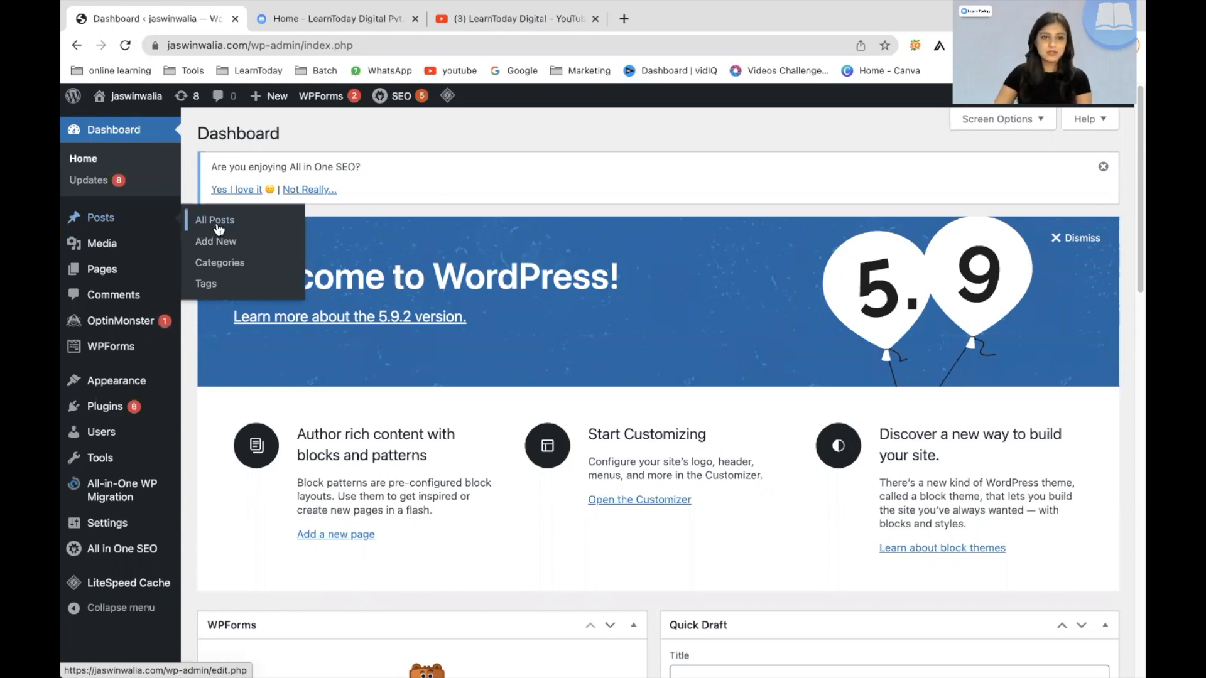
Show All Posts for the jaswinwalia site from the admin Posts menu.
click(213, 220)
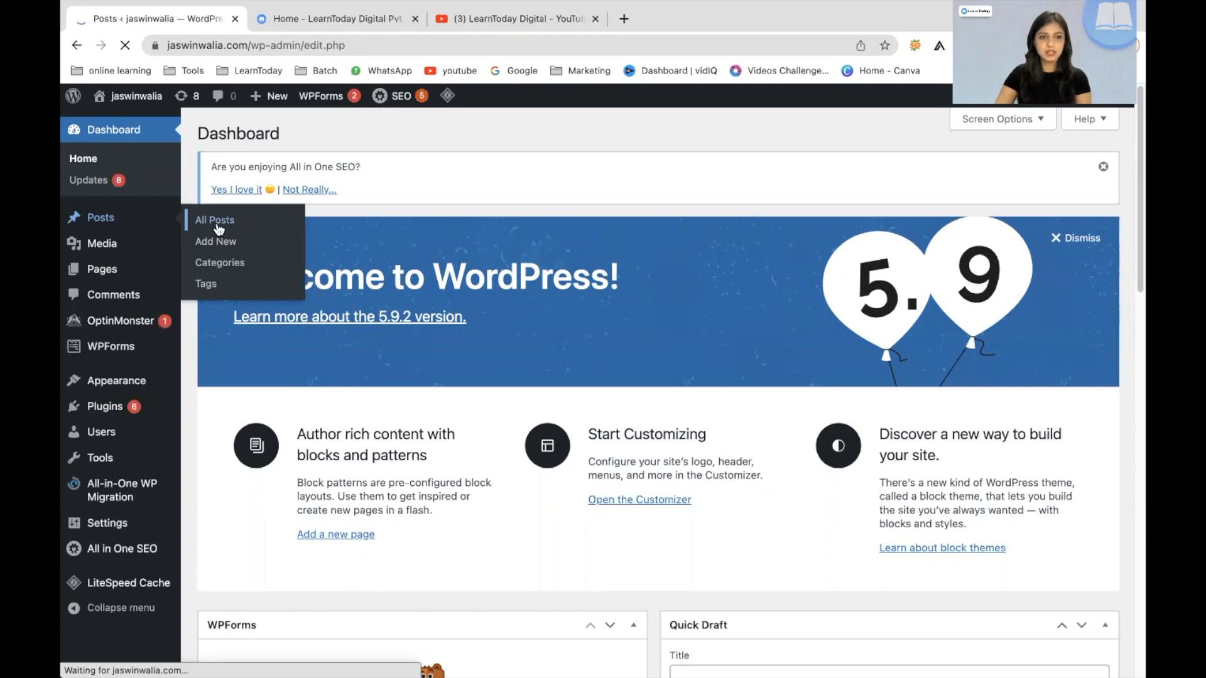
click(214, 220)
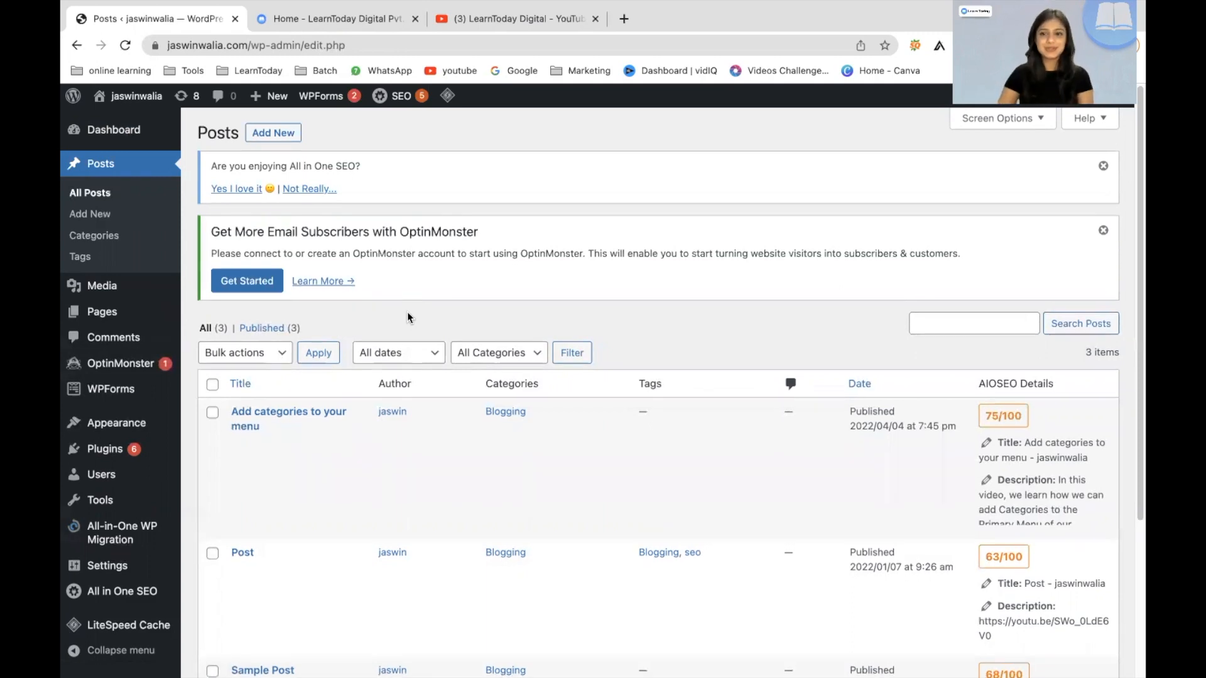
mouse_move(289, 416)
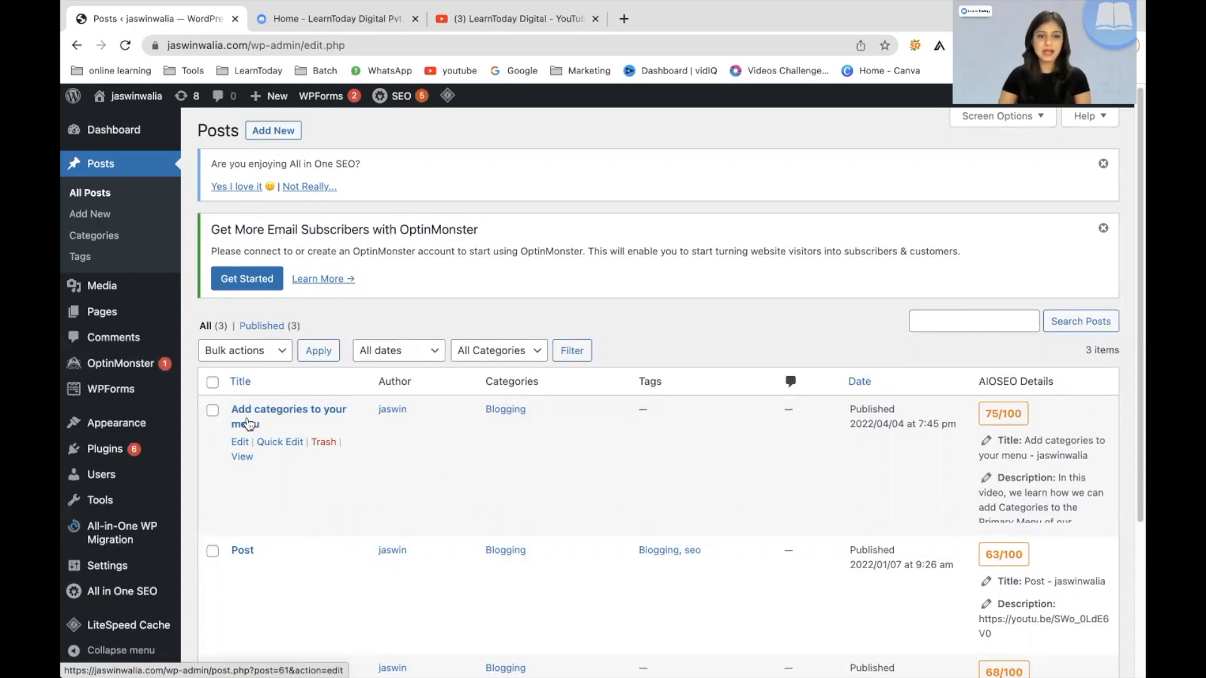
Open 'Add categories to your menu' in the post editor from the Posts list.
click(289, 408)
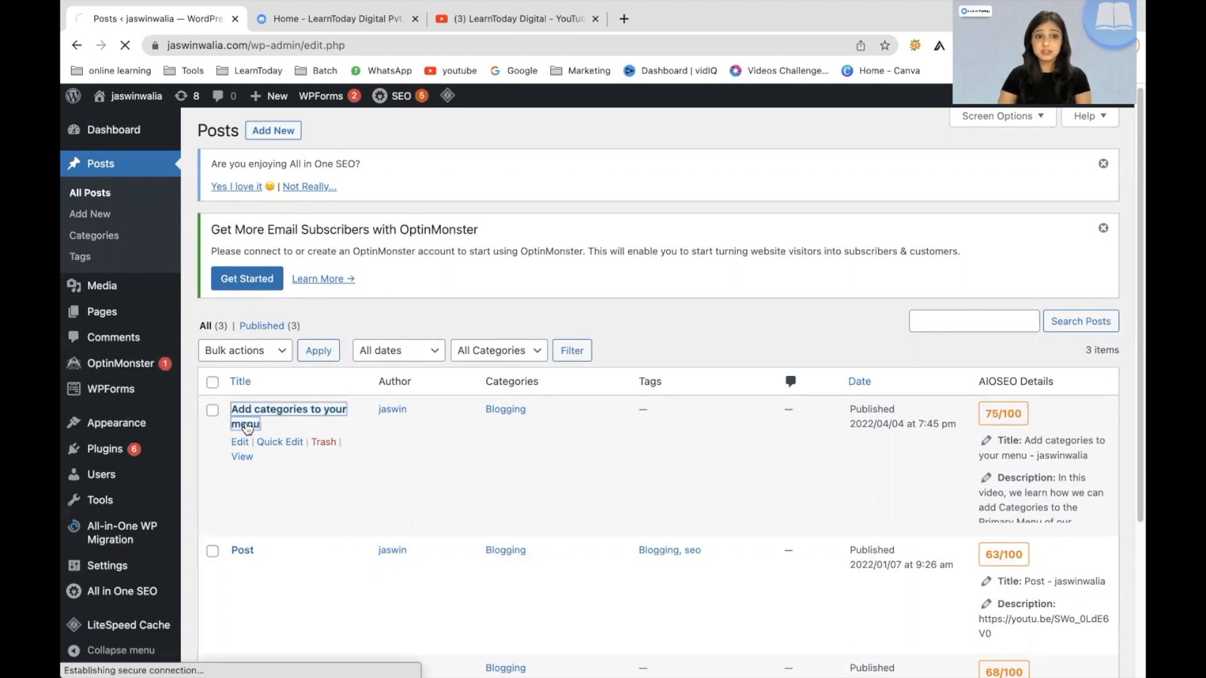
click(289, 408)
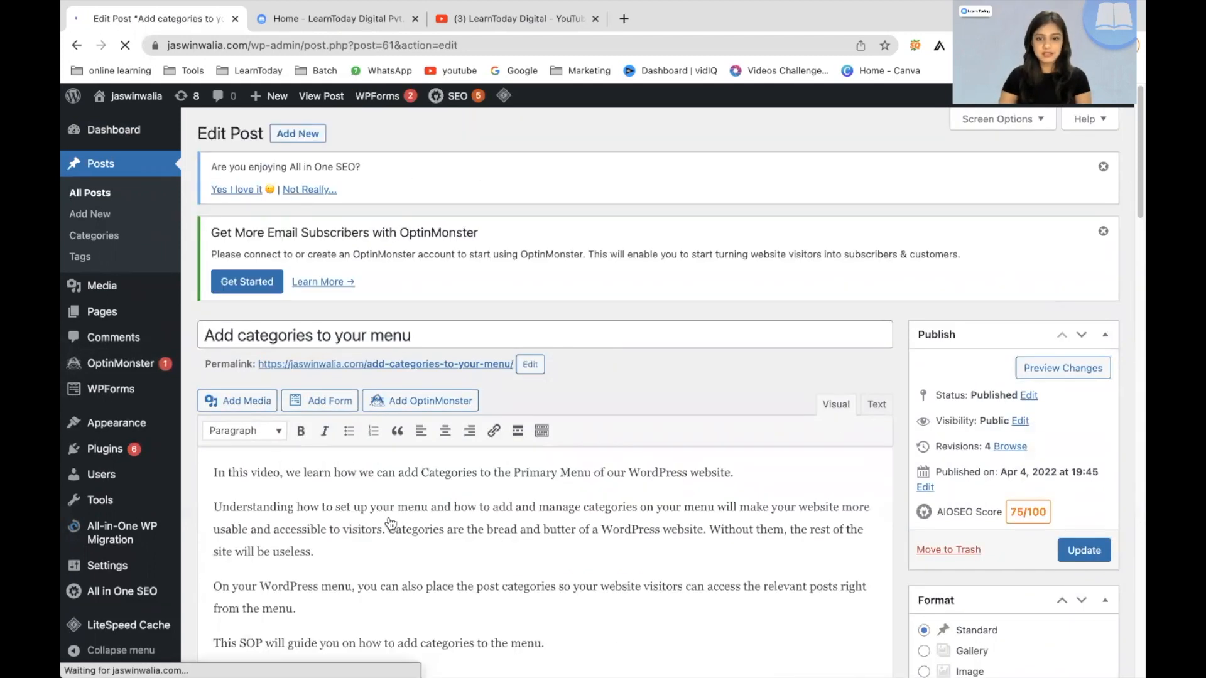
Locate the 'Check out our Youtube Channel & Our Website.' line and try selecting 'Our Website'.
scroll(down, 3)
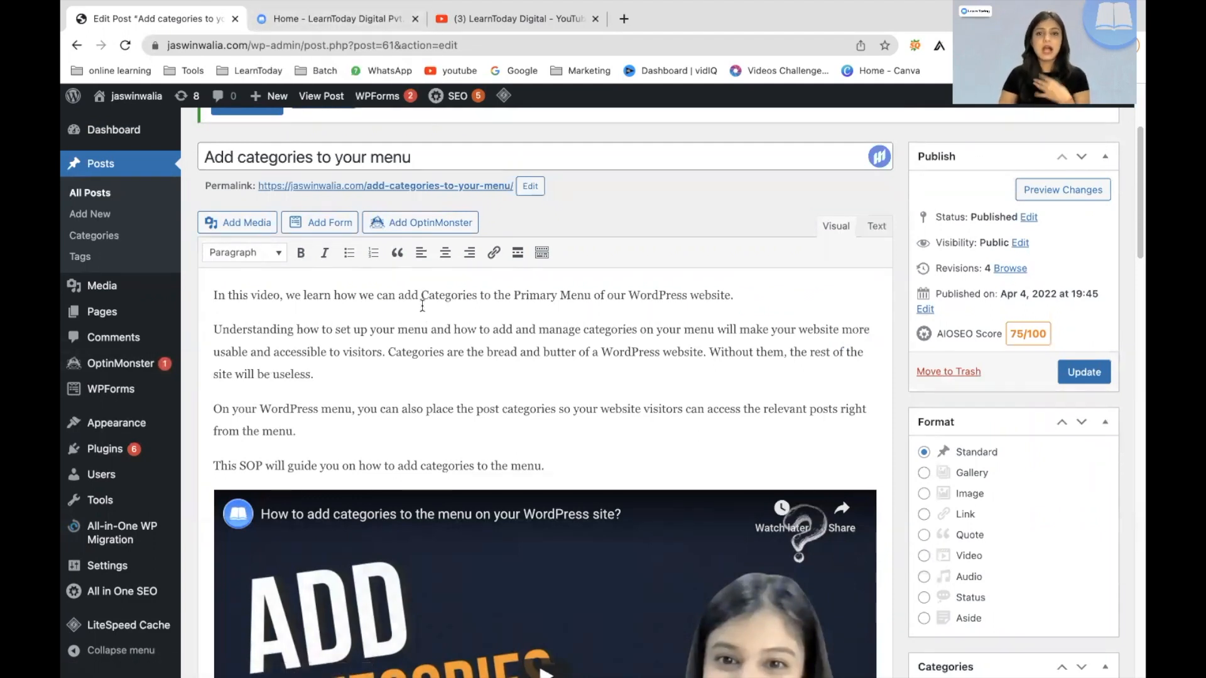
scroll(down, 3)
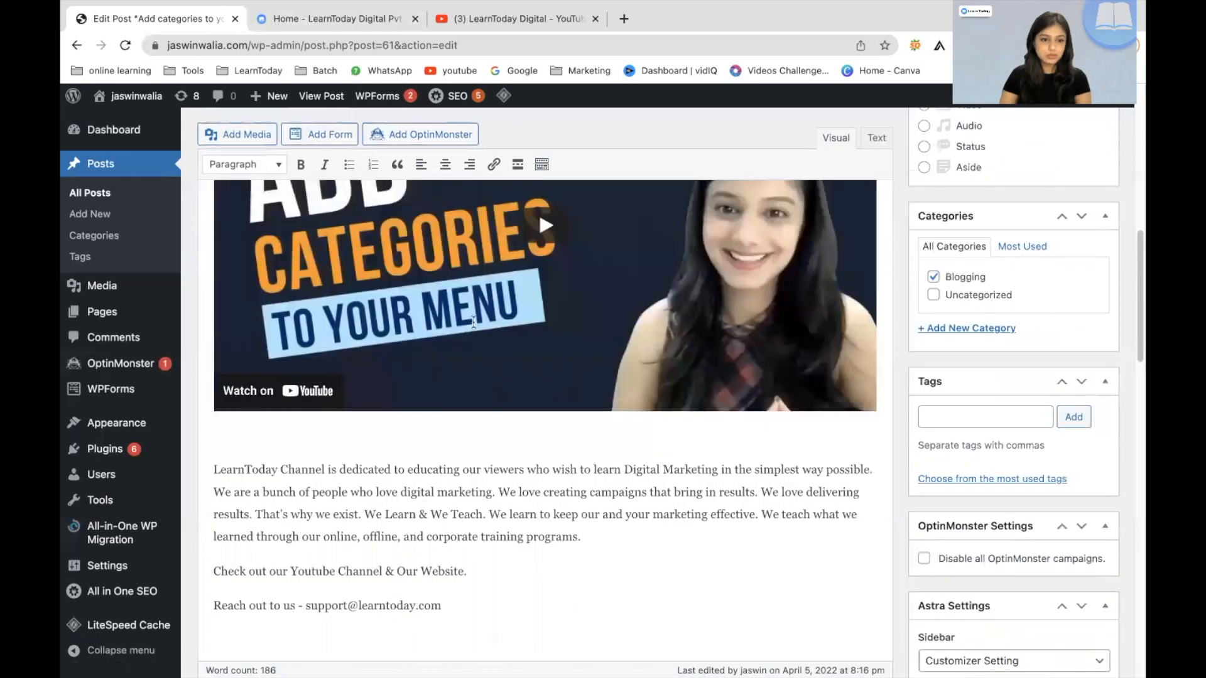
click(334, 19)
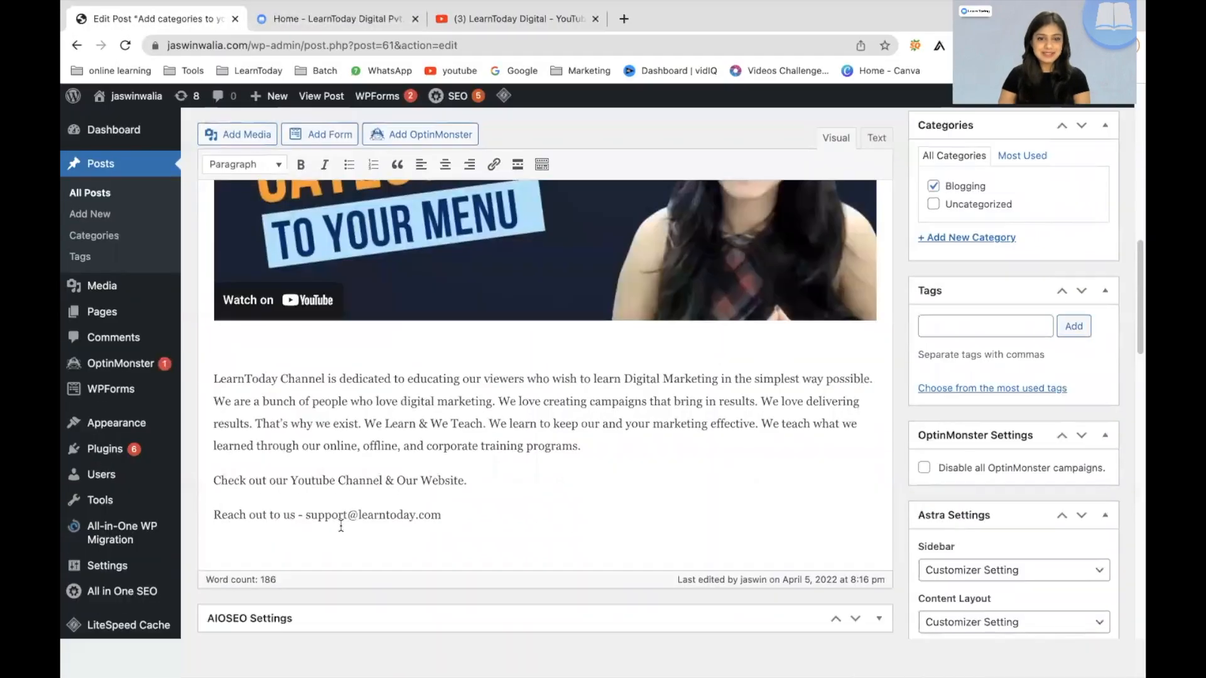
scroll(down, 3)
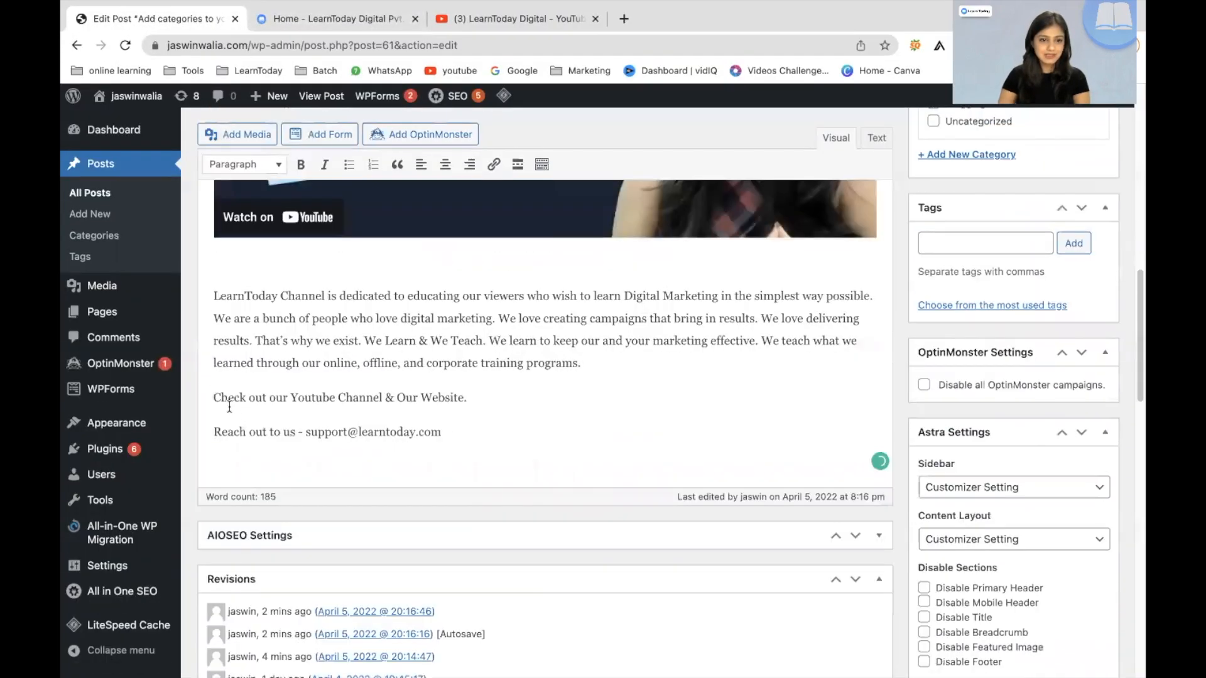
drag(214, 394, 420, 394)
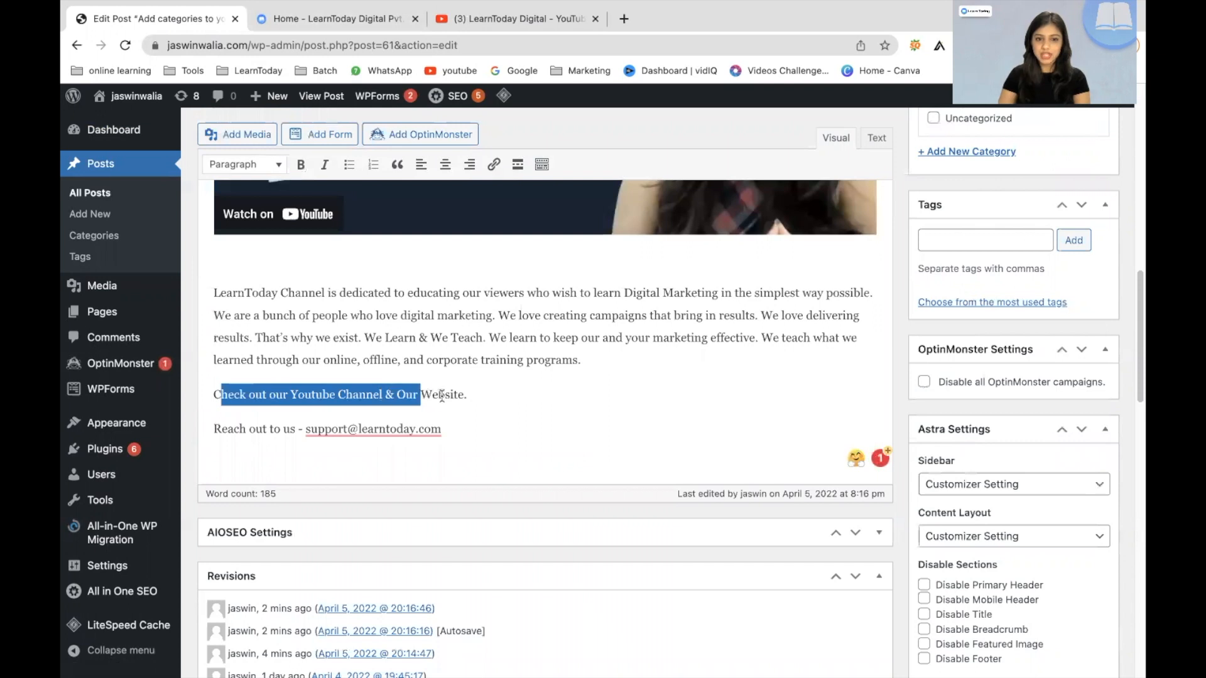
drag(420, 395, 467, 394)
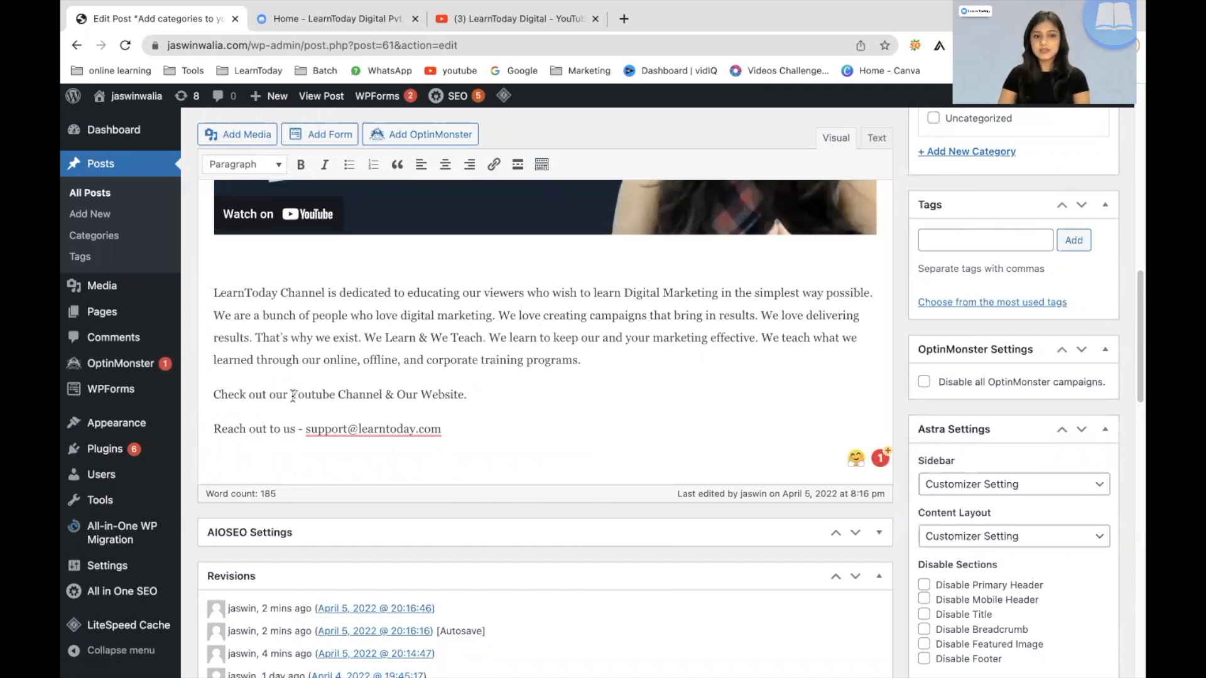
double_click(399, 395)
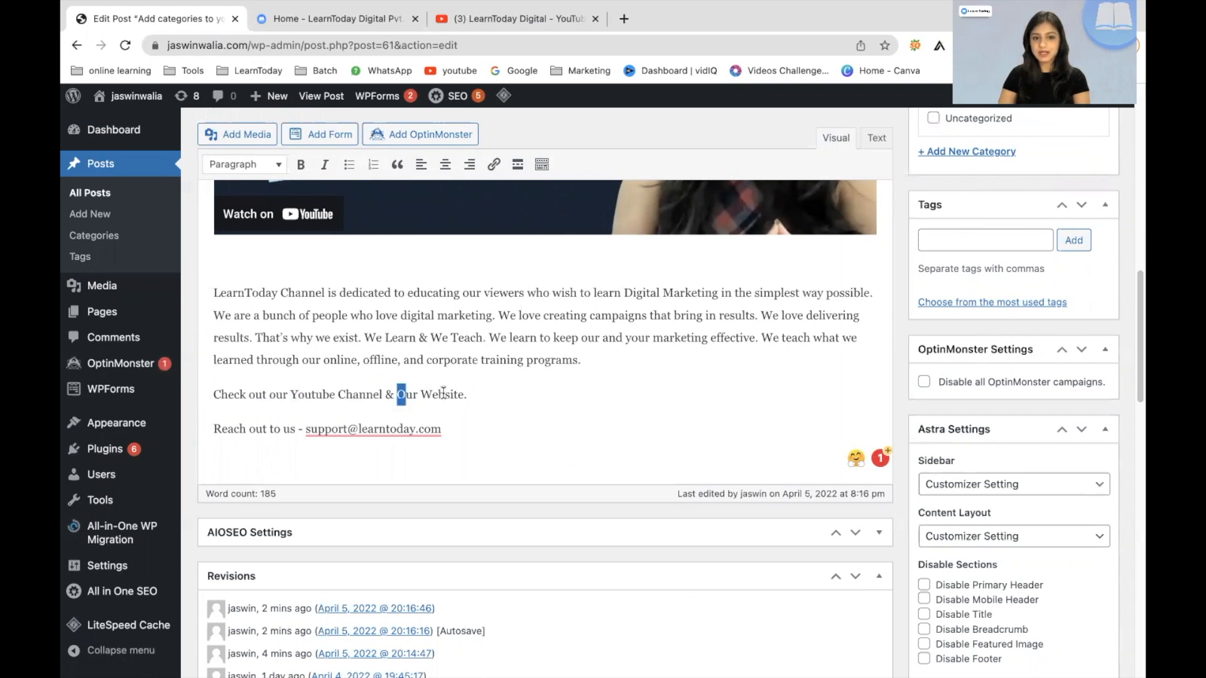
drag(398, 394, 465, 394)
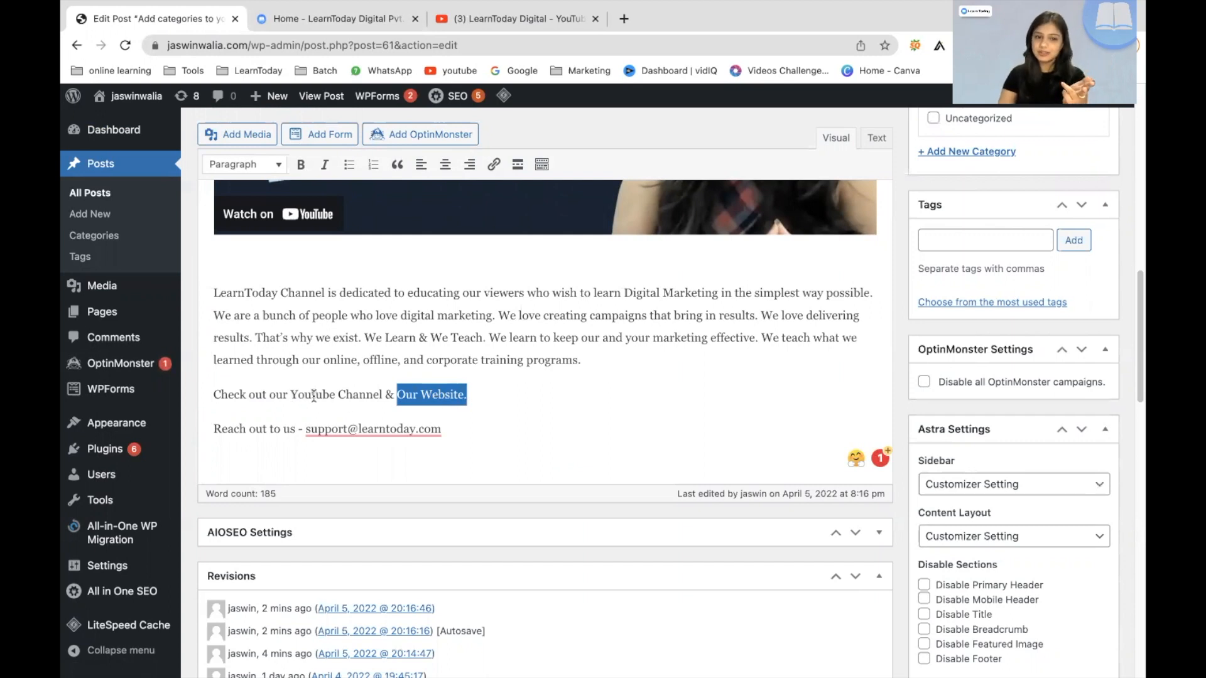
double_click(336, 394)
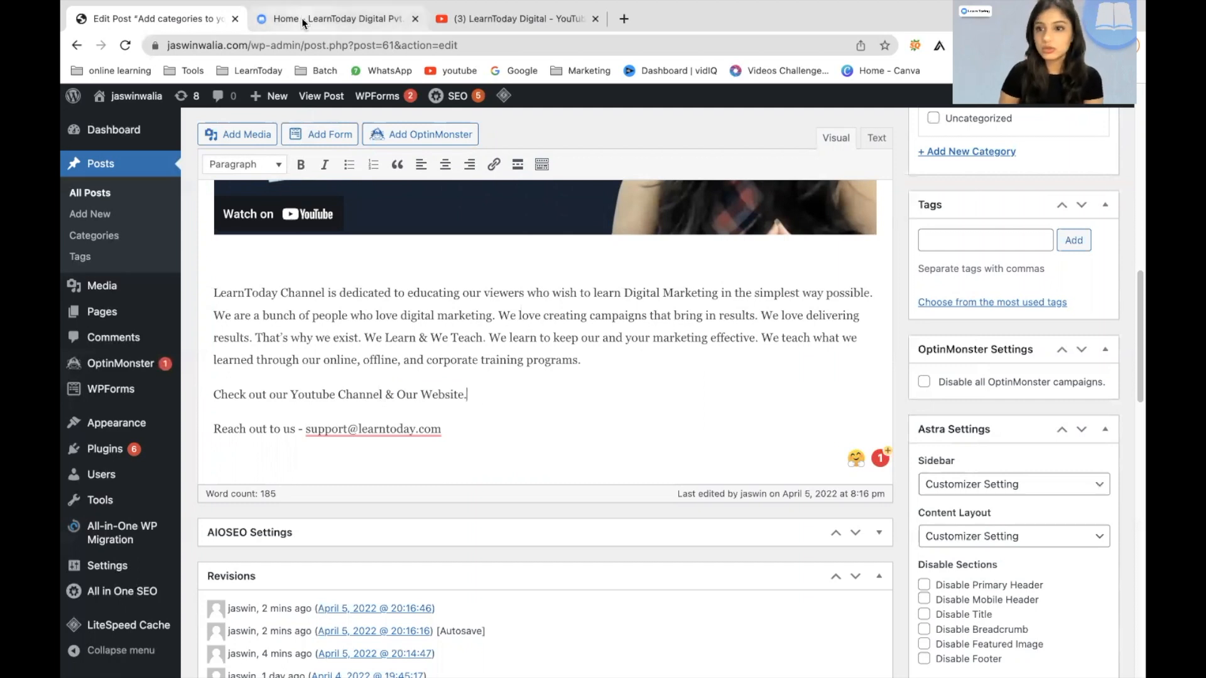
Copy the LearnToday homepage address from its tab and return to the post's 'Our Website' text.
click(331, 17)
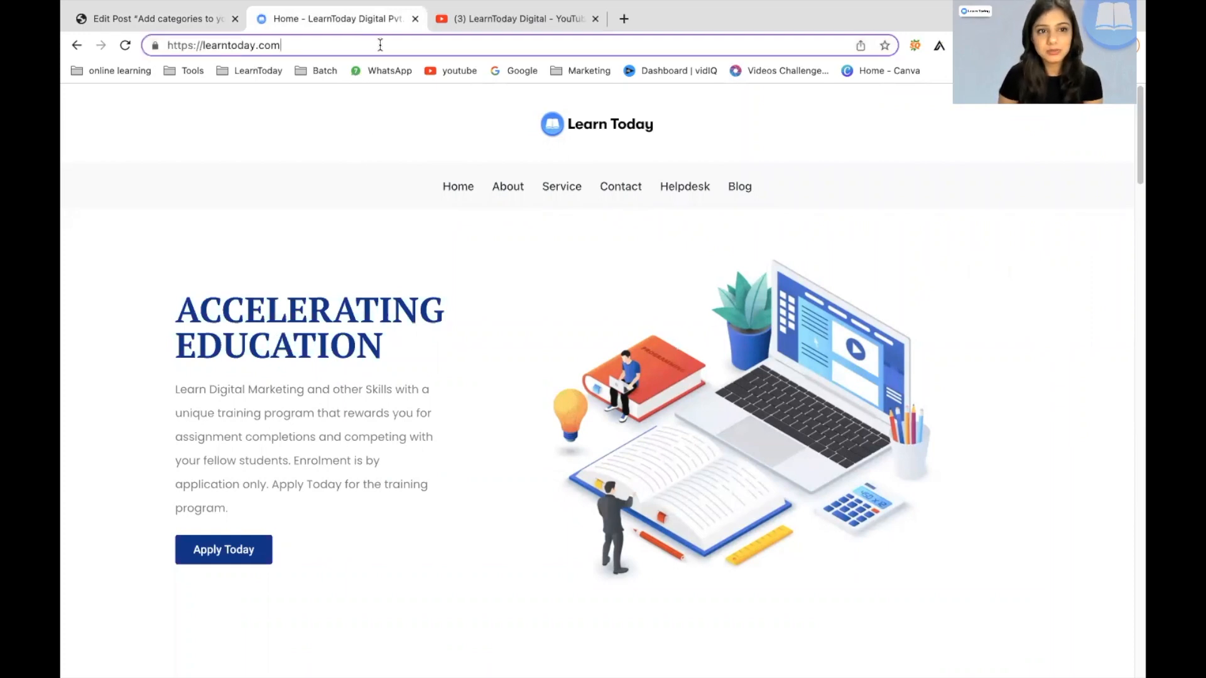
triple_click(223, 45)
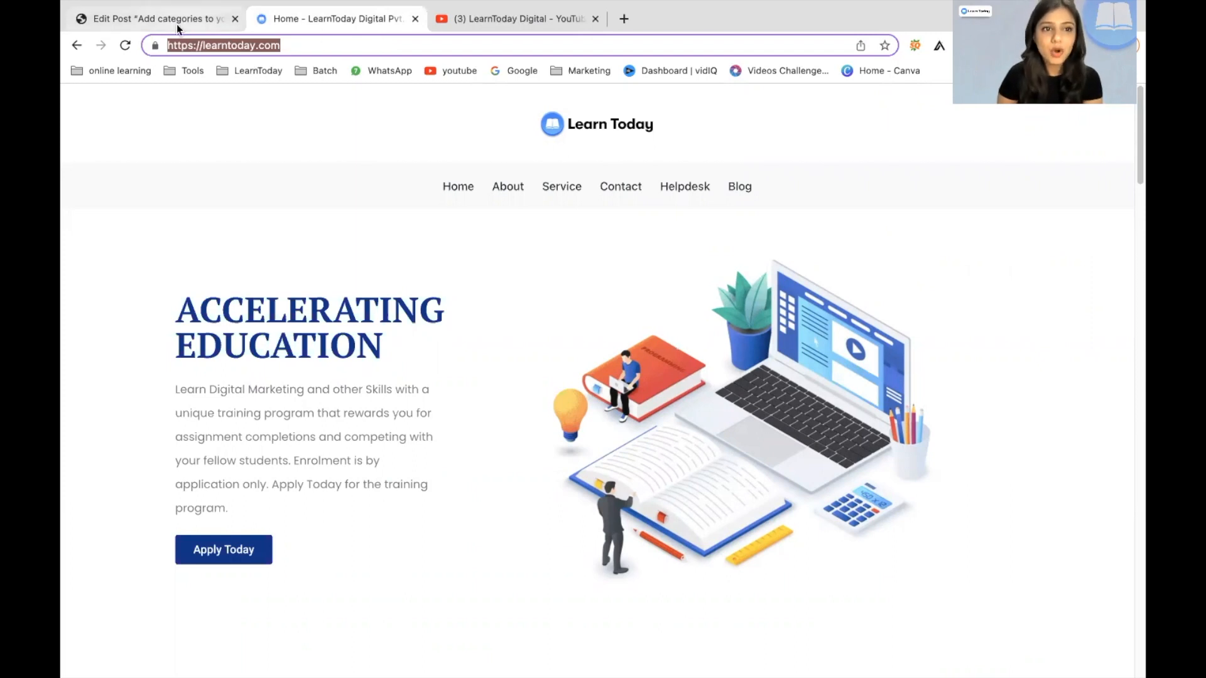
click(153, 19)
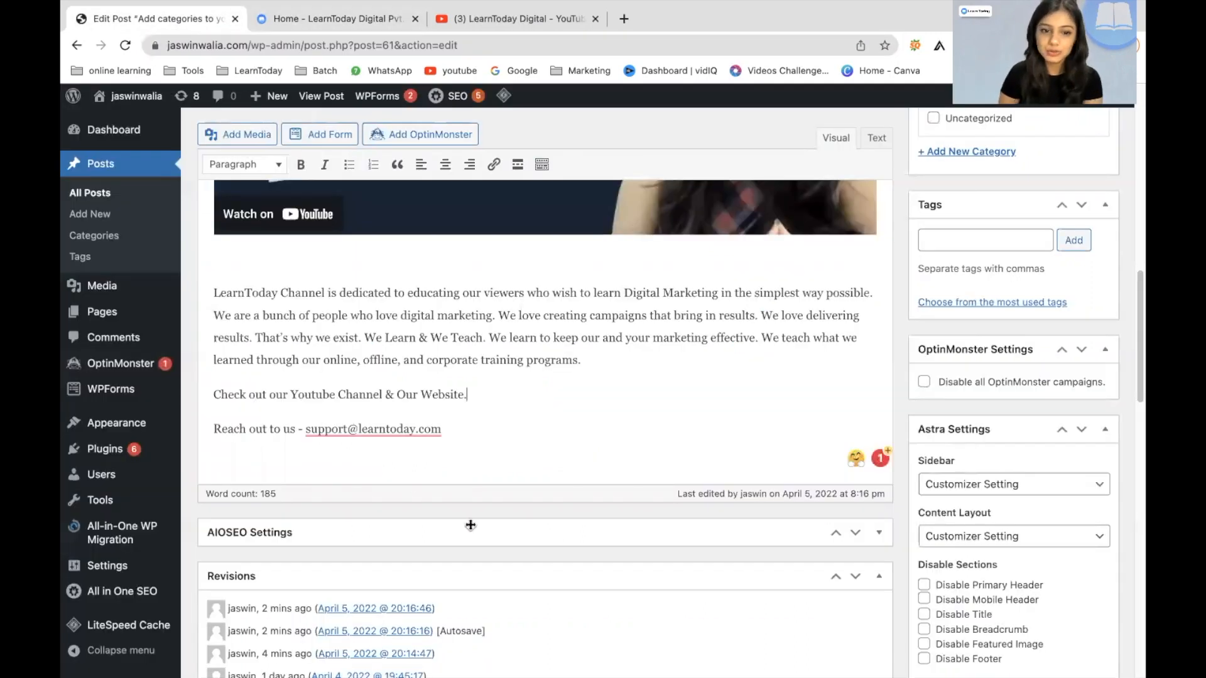
double_click(405, 395)
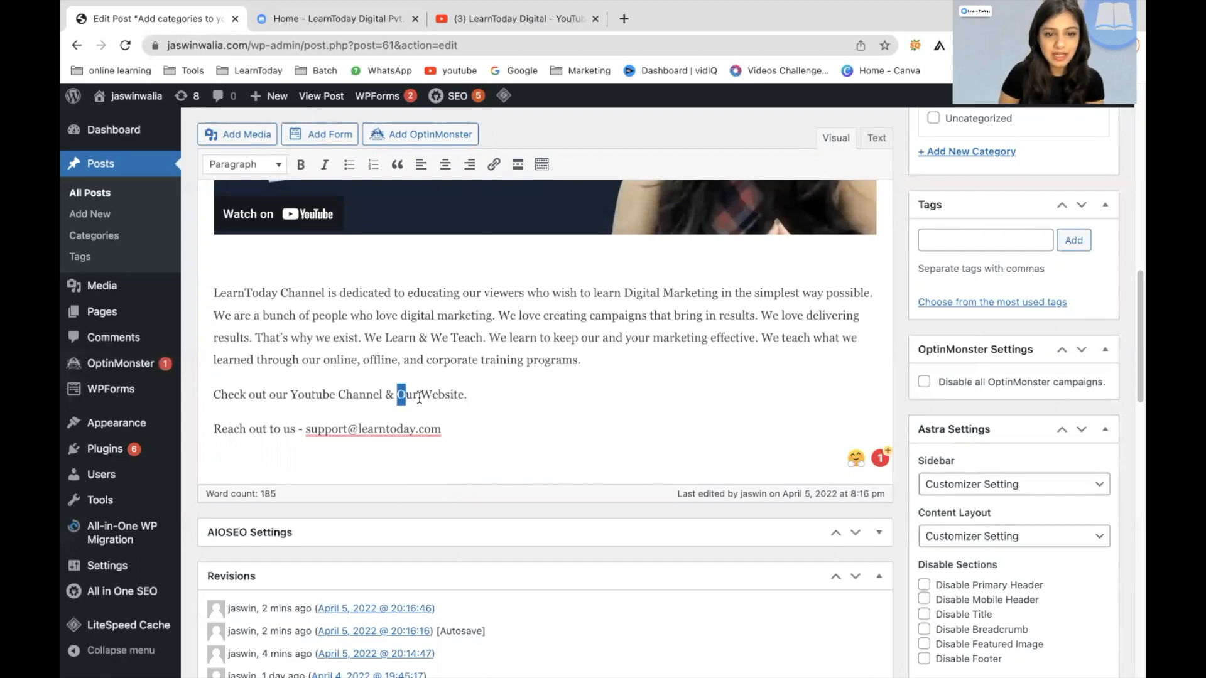
drag(398, 395, 465, 394)
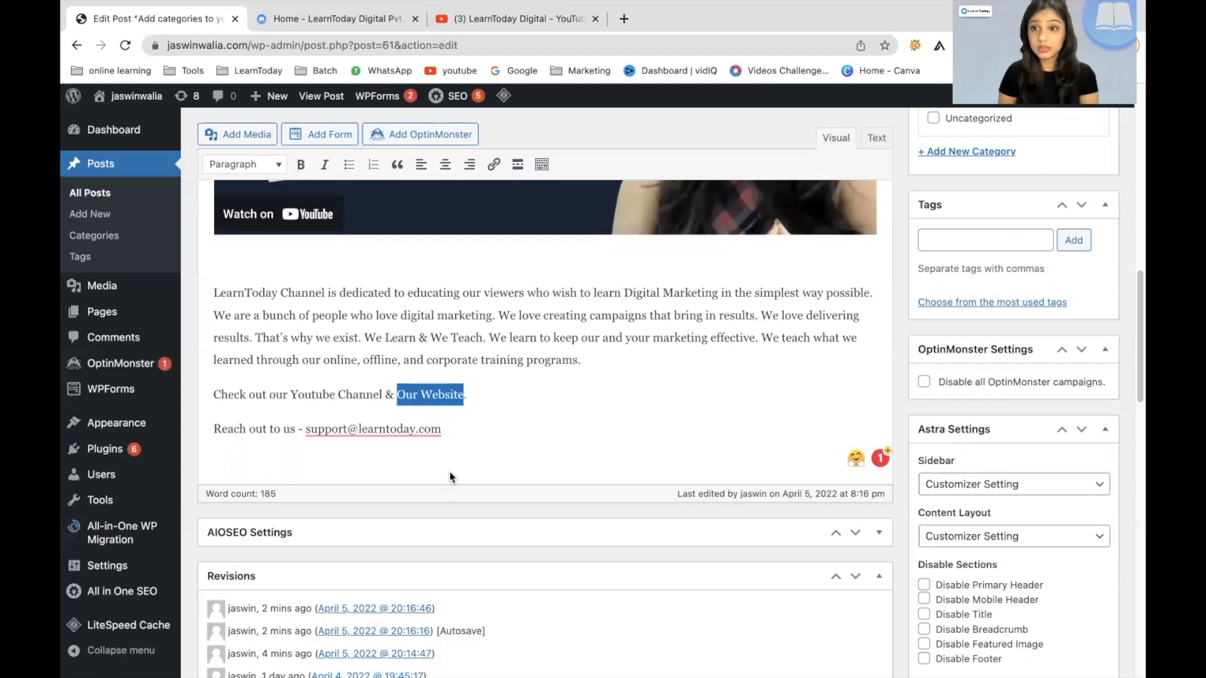
mouse_move(429, 412)
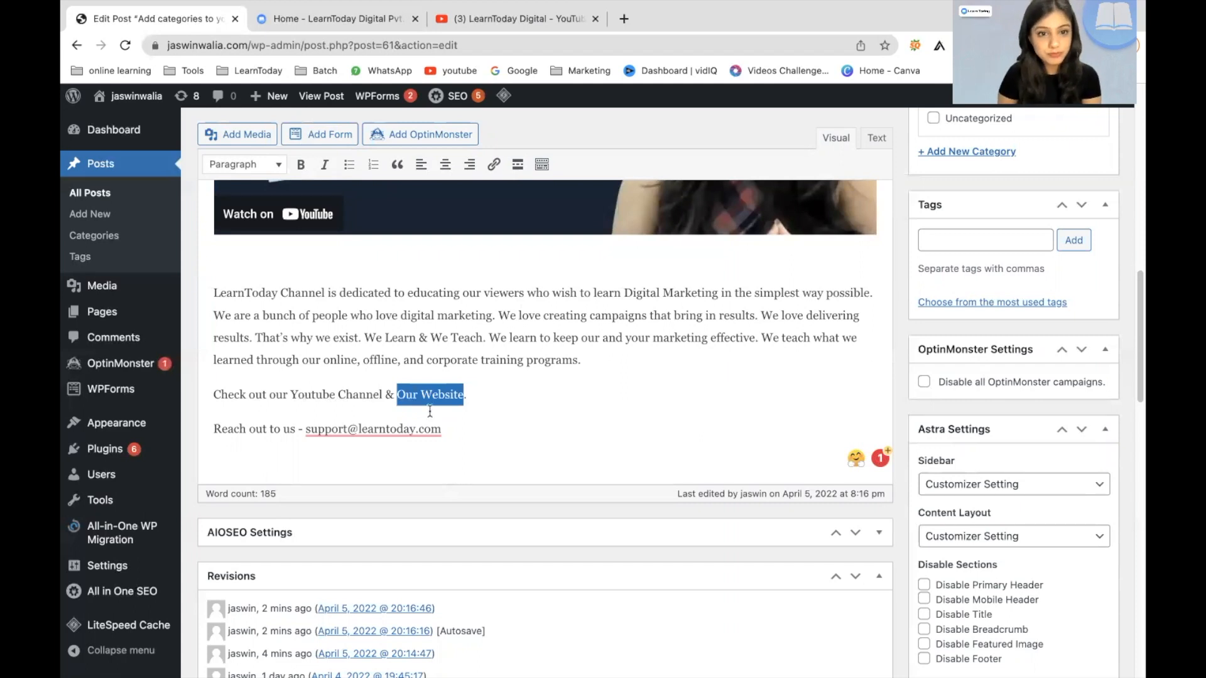
mouse_move(493, 163)
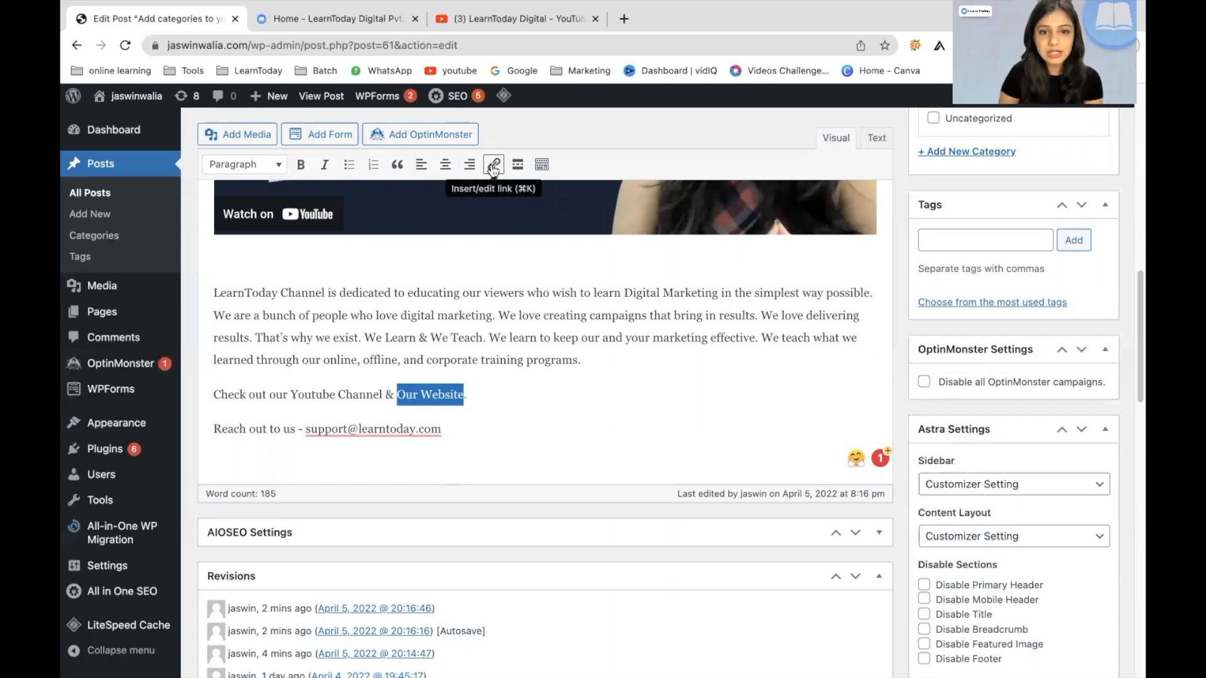
click(492, 163)
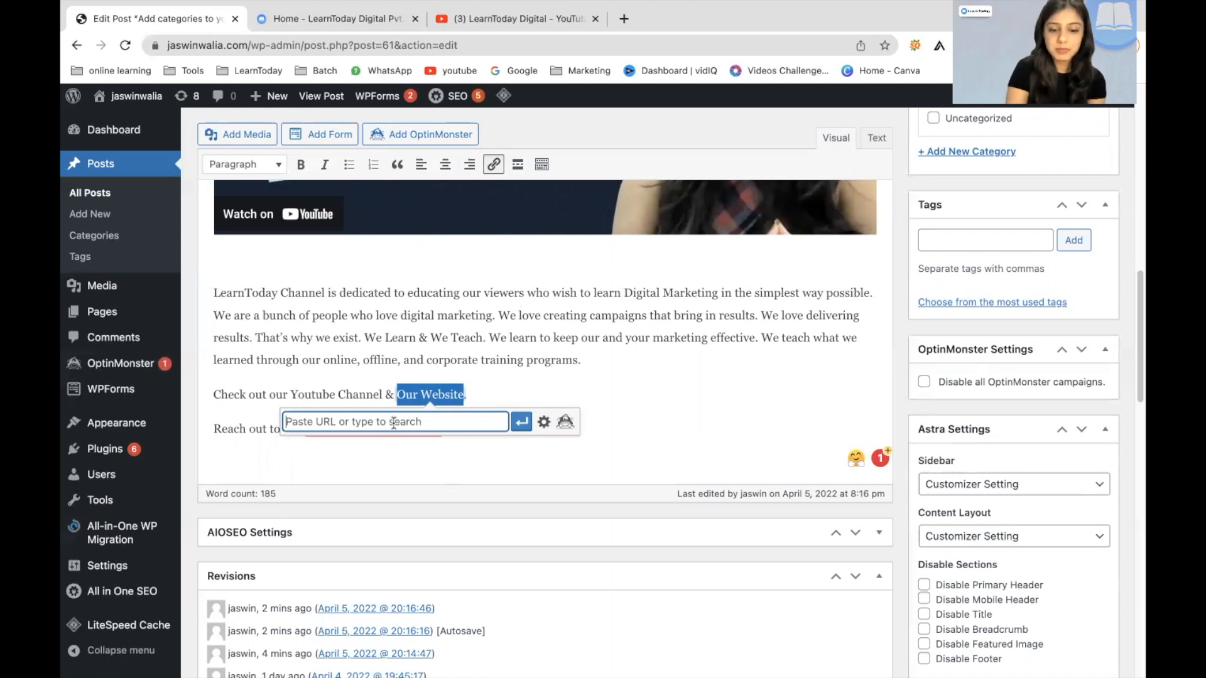
text(https://learntoday.com/)
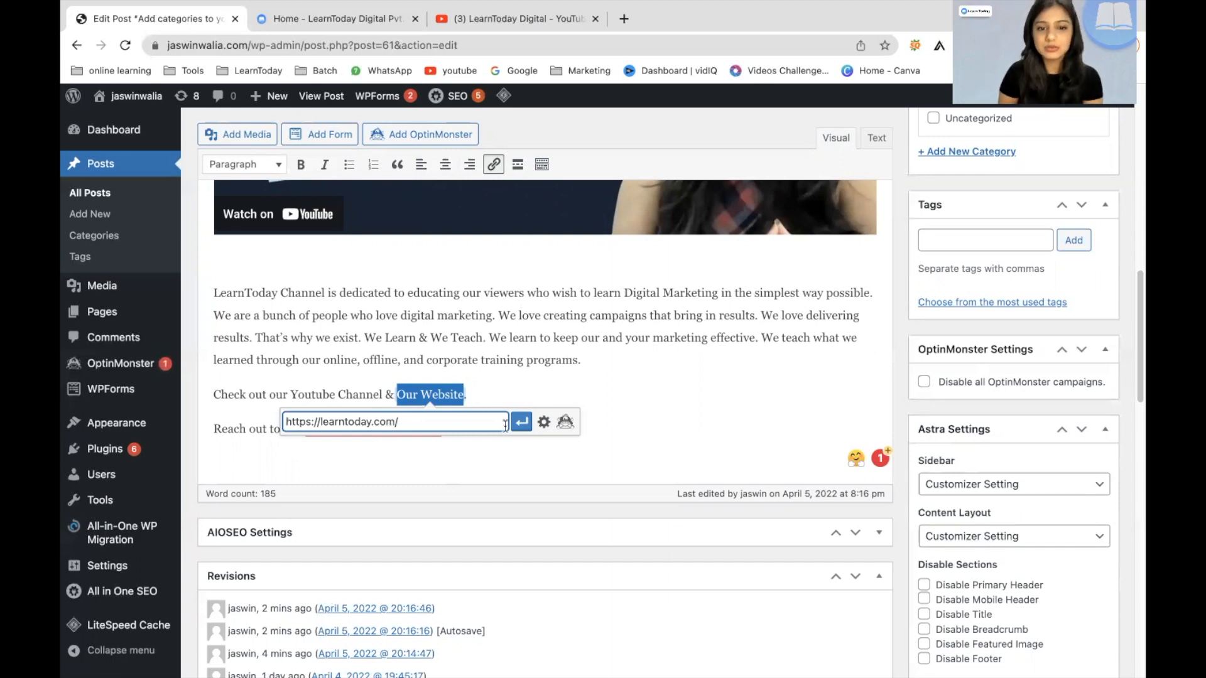
click(521, 422)
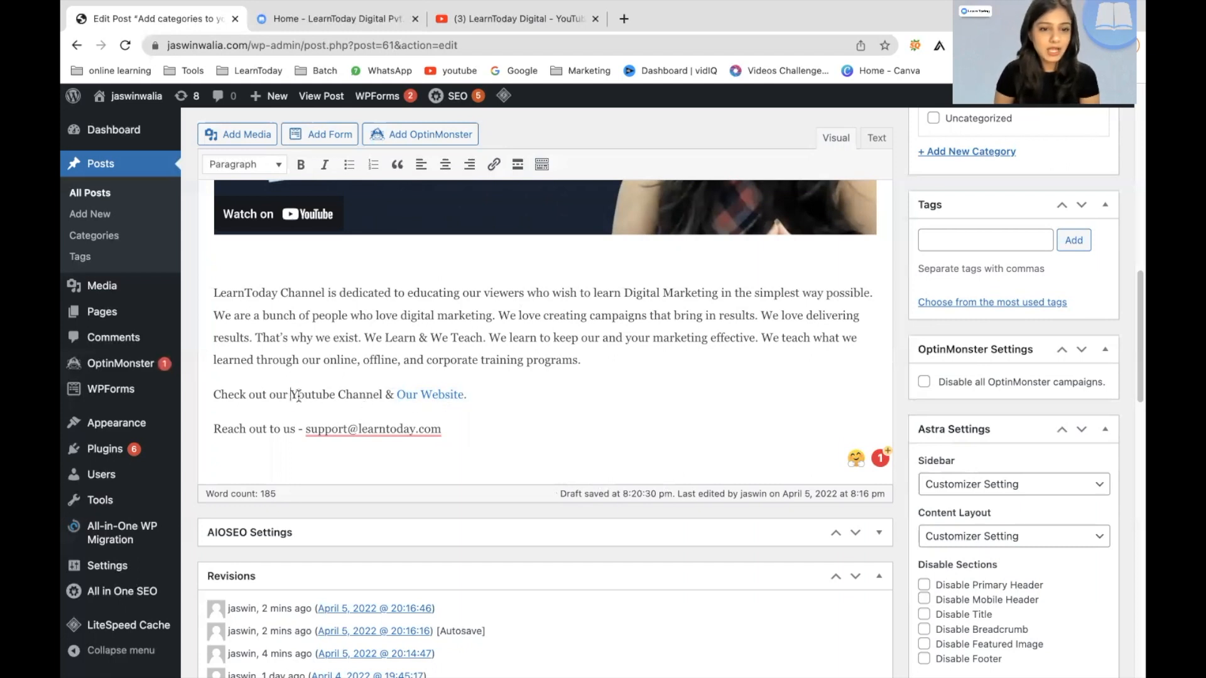
double_click(334, 394)
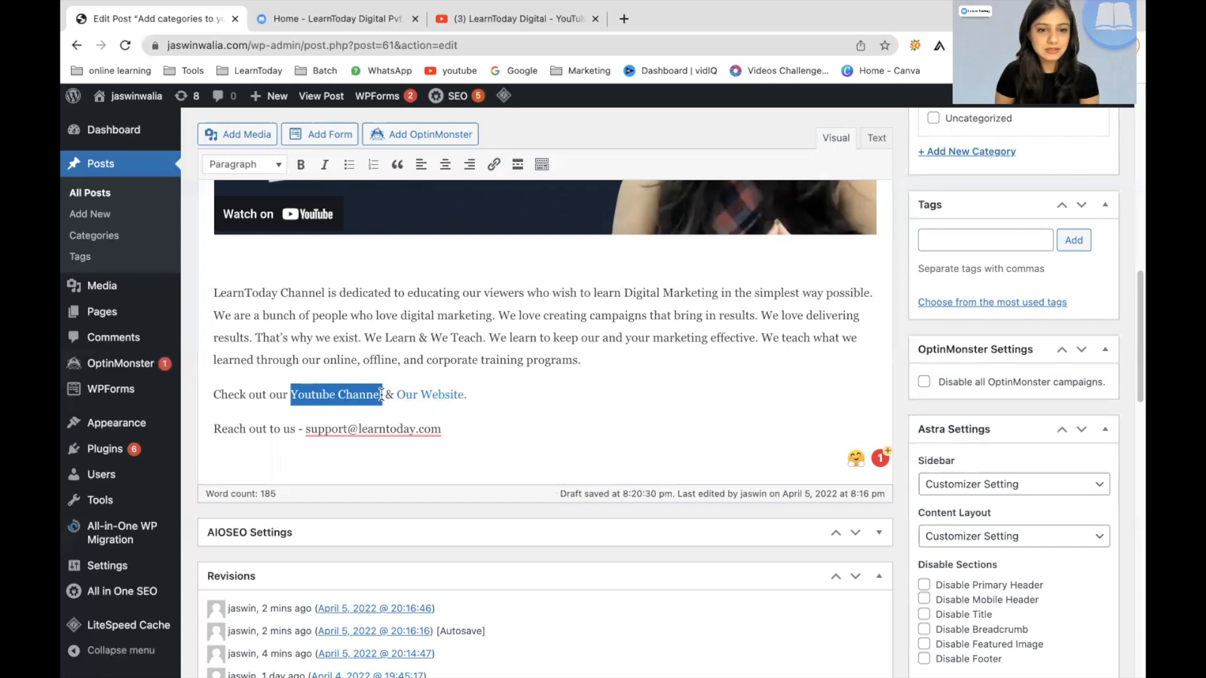
click(373, 429)
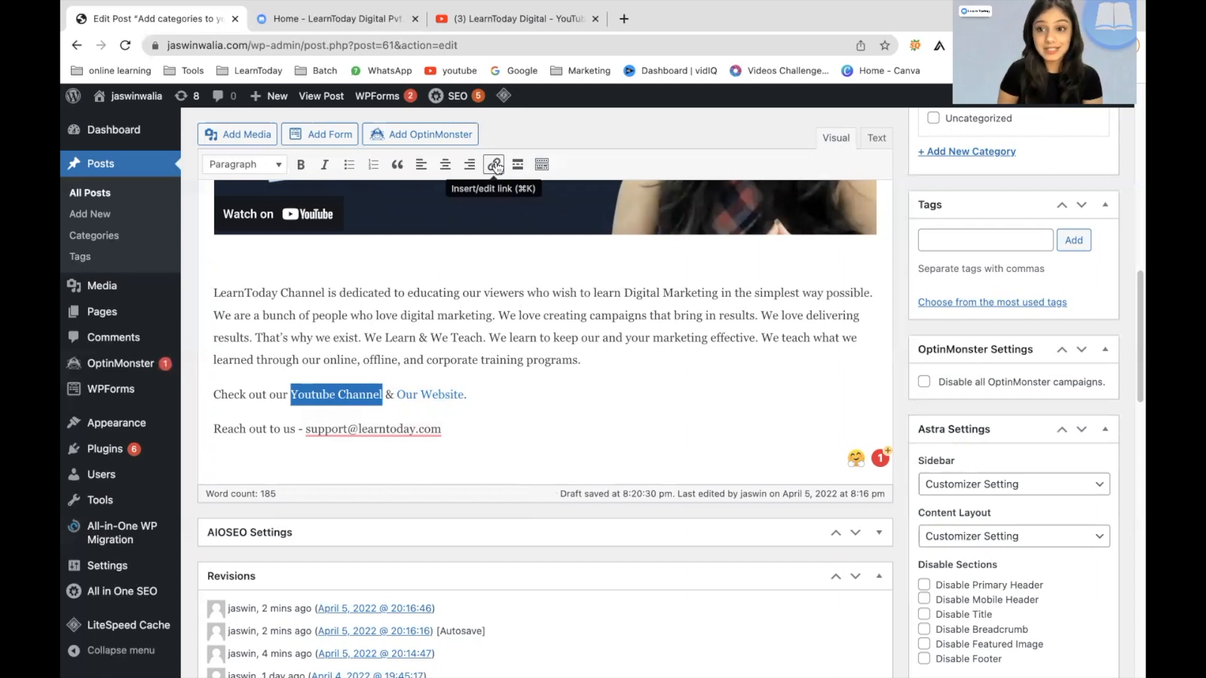
click(493, 163)
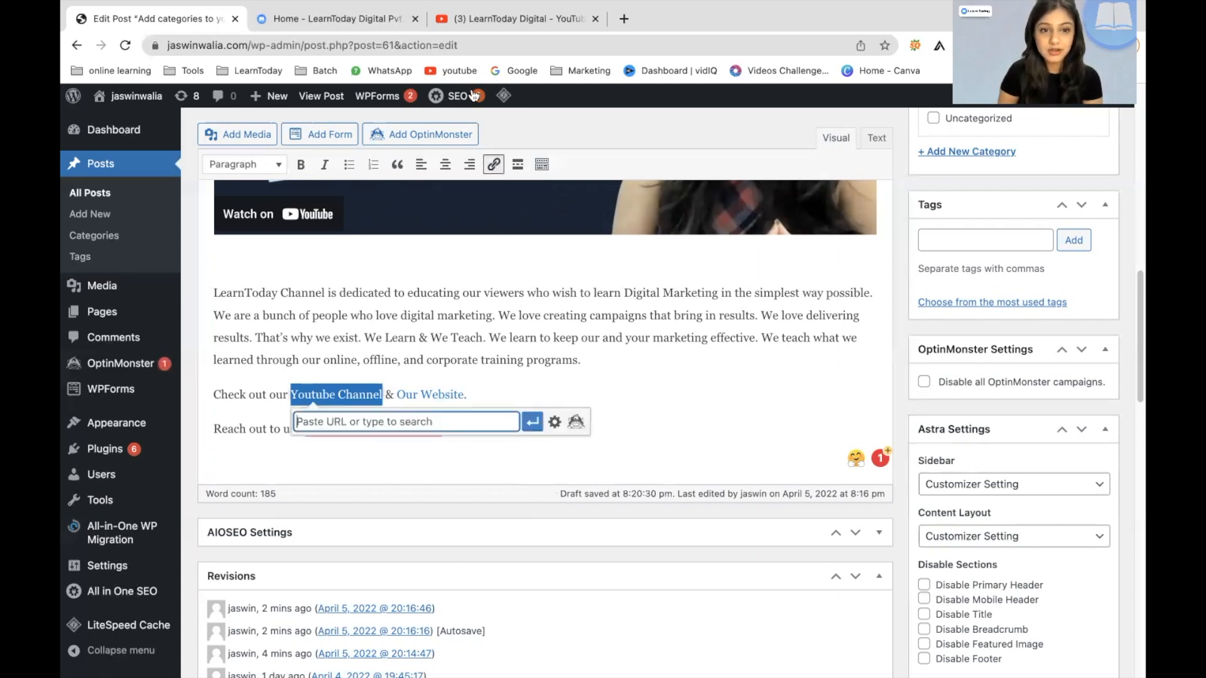
click(515, 18)
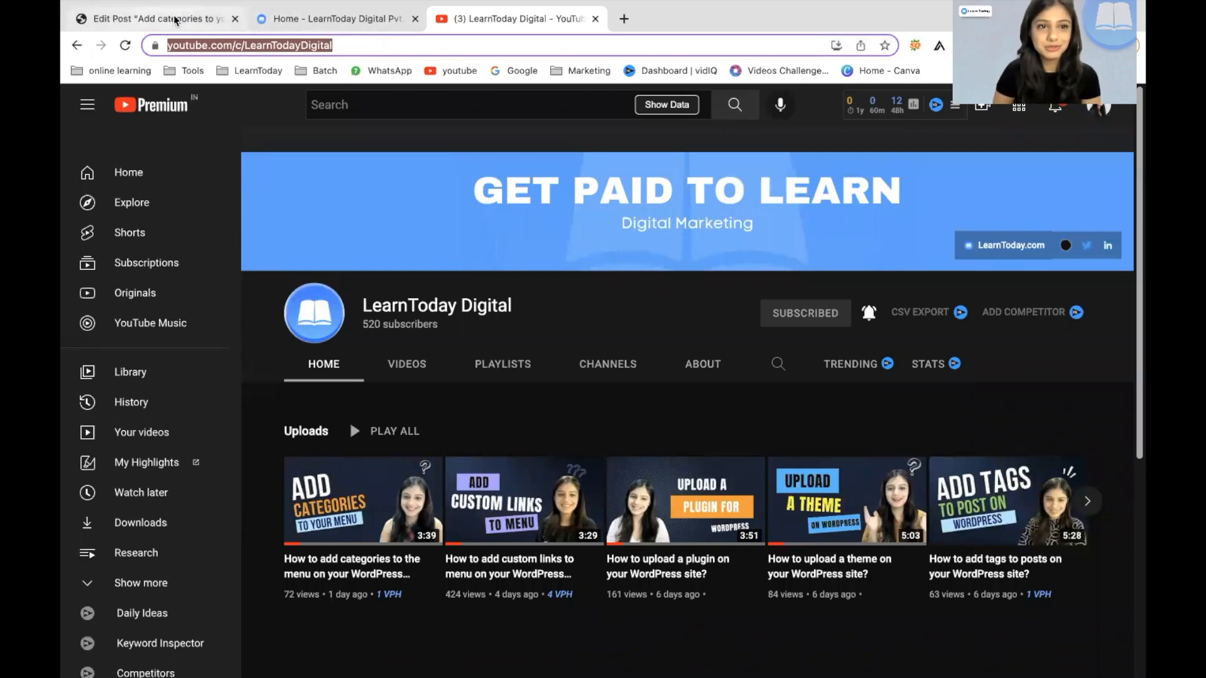
click(154, 18)
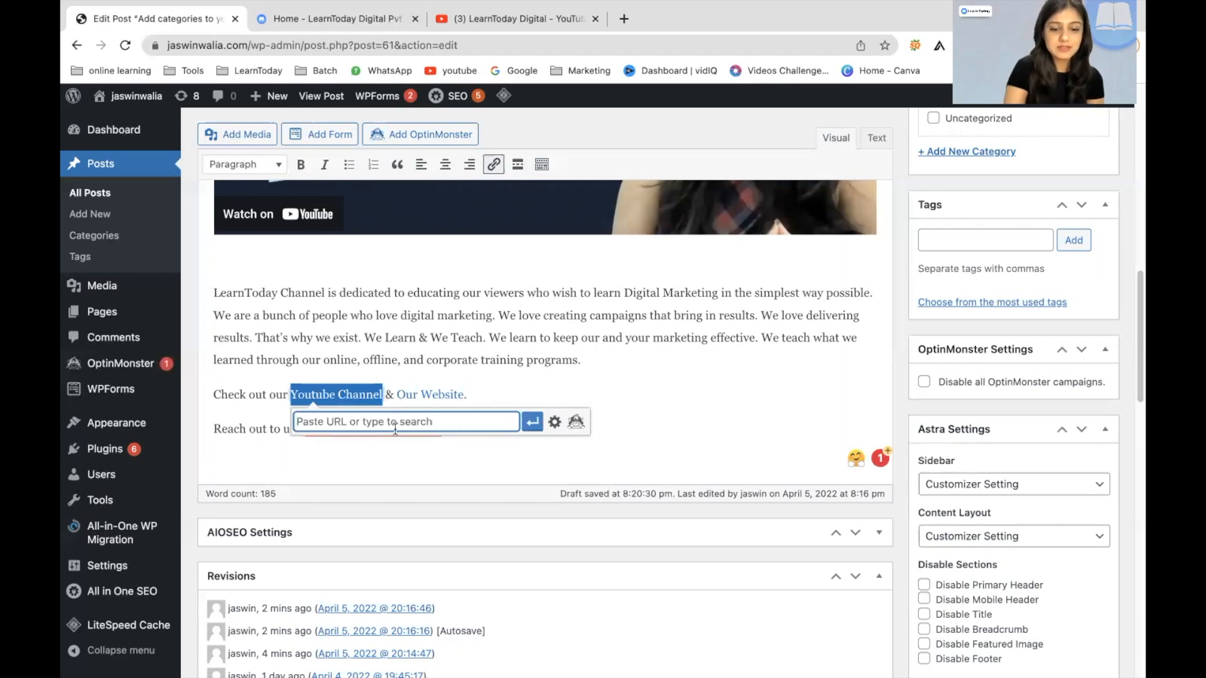
text(https://www.youtube.com/c/LearnTodayDigital)
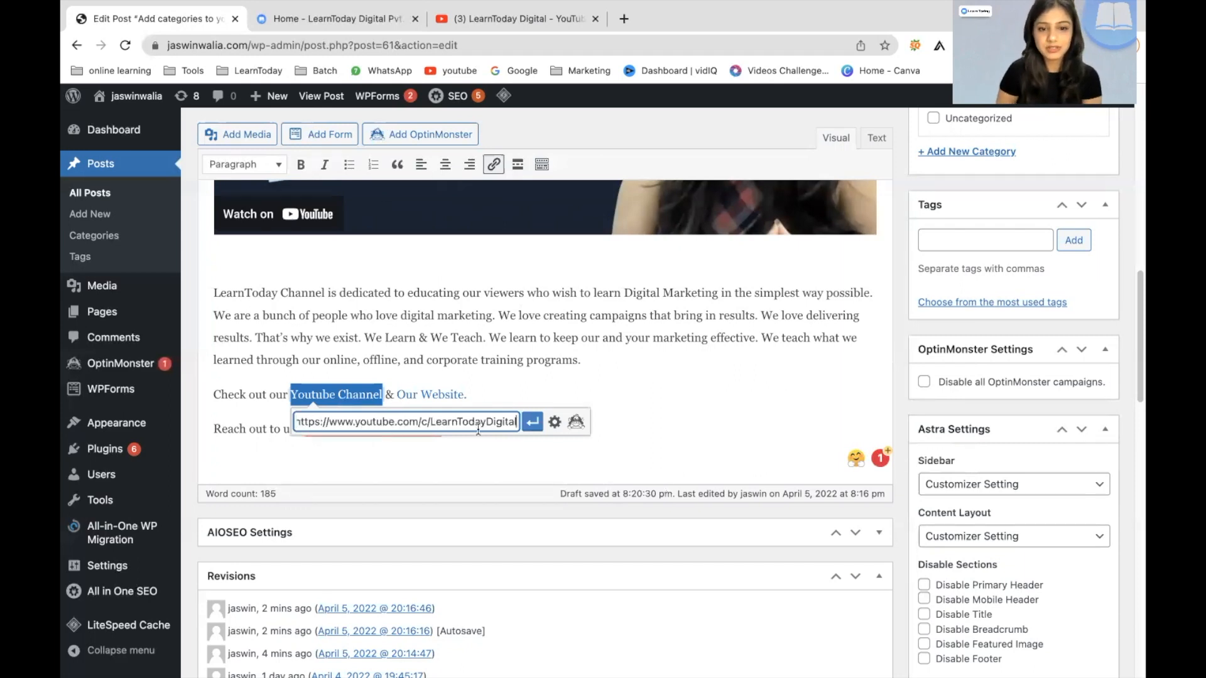
click(514, 394)
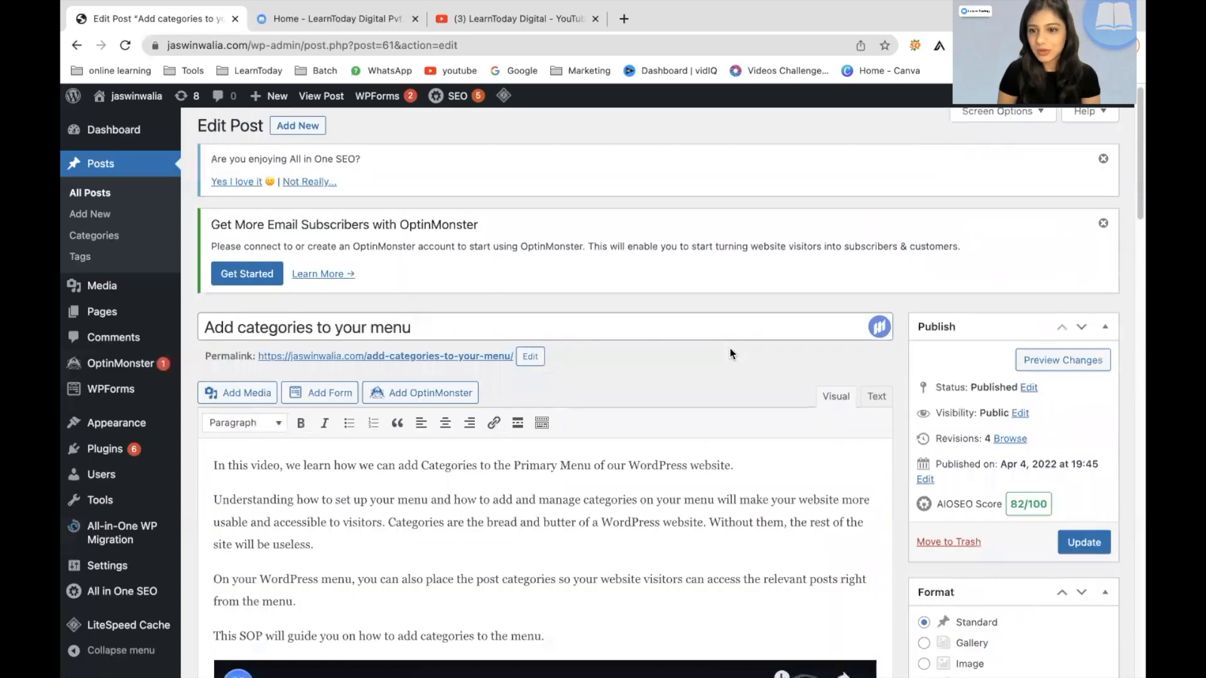
Update the post and open Preview Changes in a new tab.
click(1083, 543)
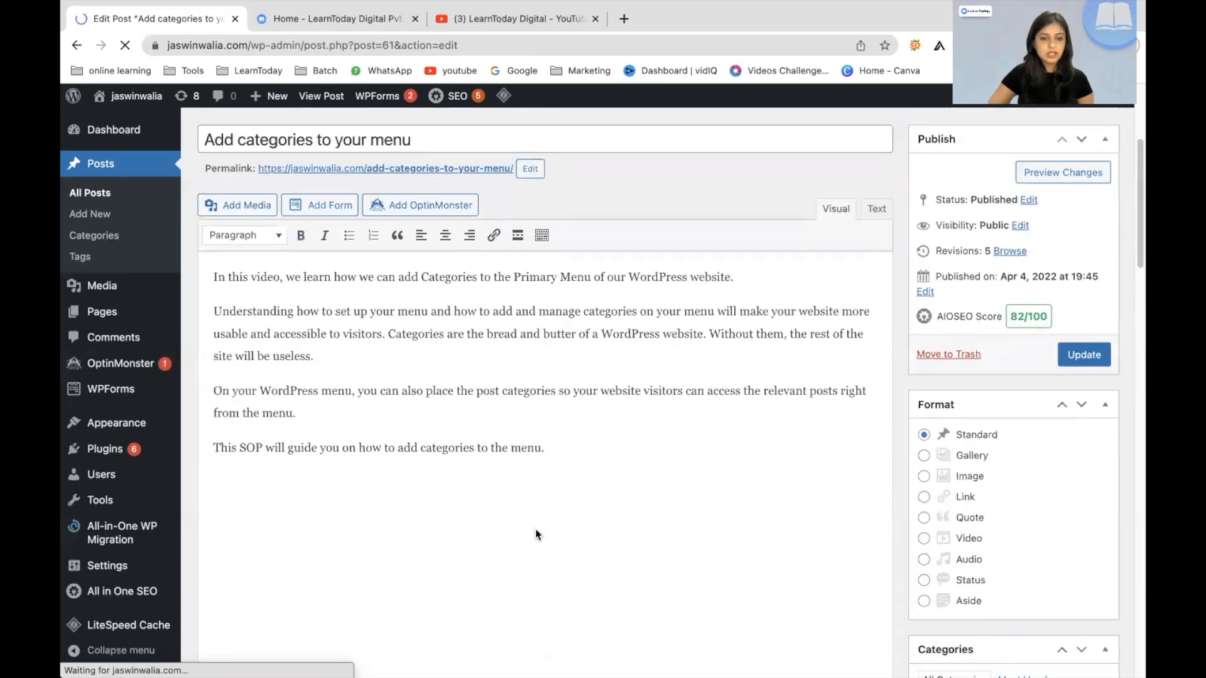
click(1083, 354)
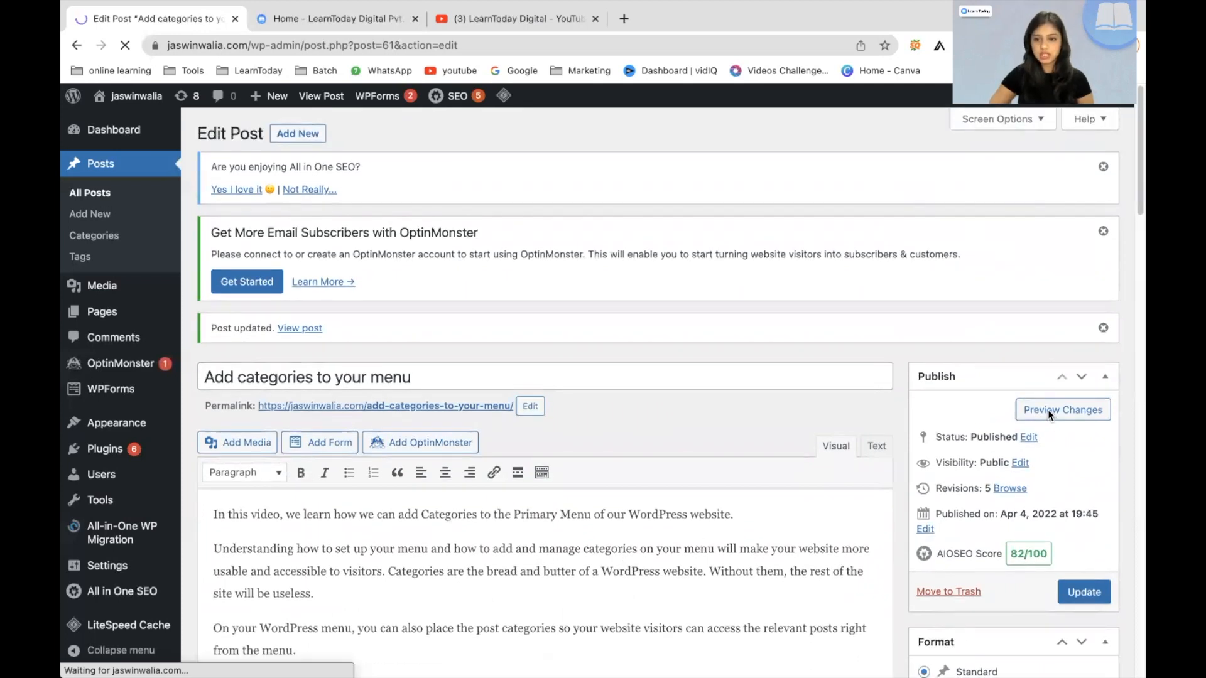
click(1062, 409)
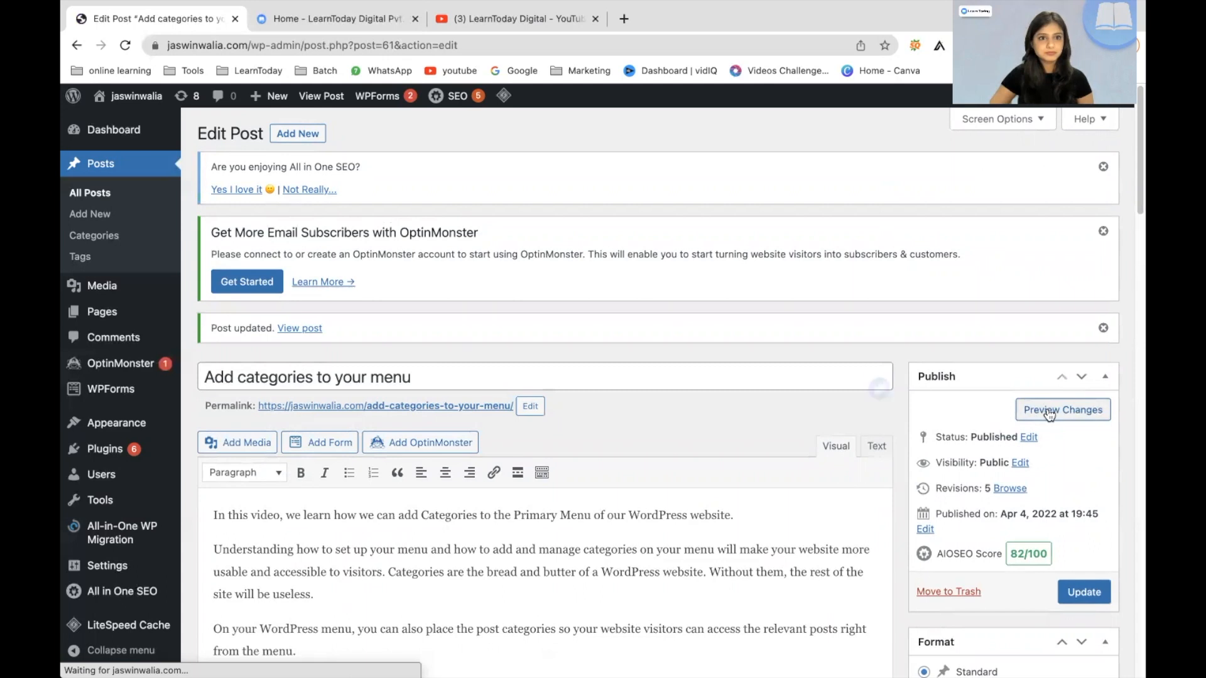
click(1063, 409)
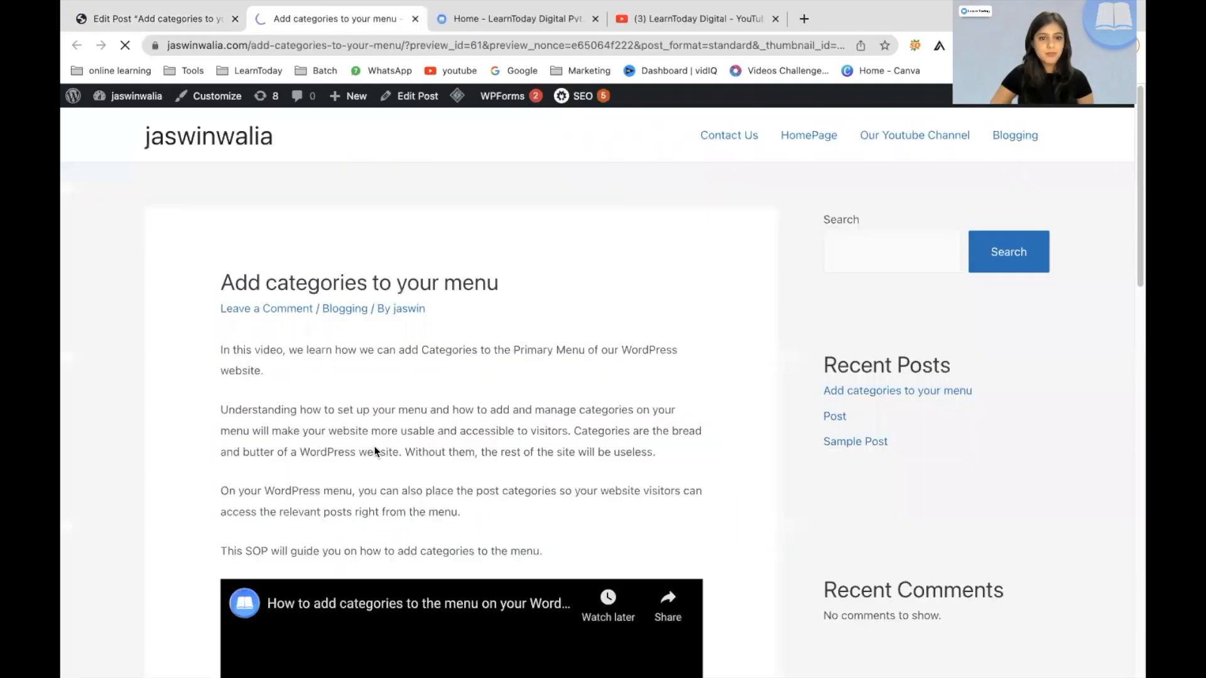
Test the preview's 'Youtube Channel' link, opening the LearnToday Digital YouTube channel.
scroll(down, 3)
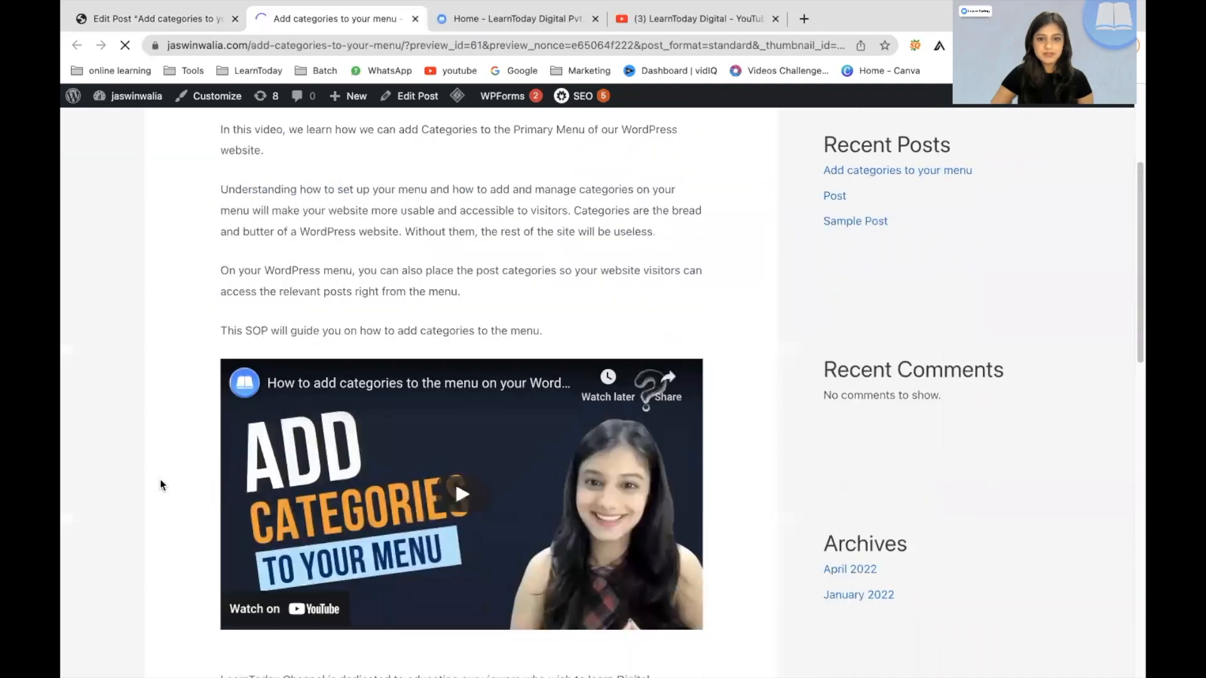
scroll(down, 3)
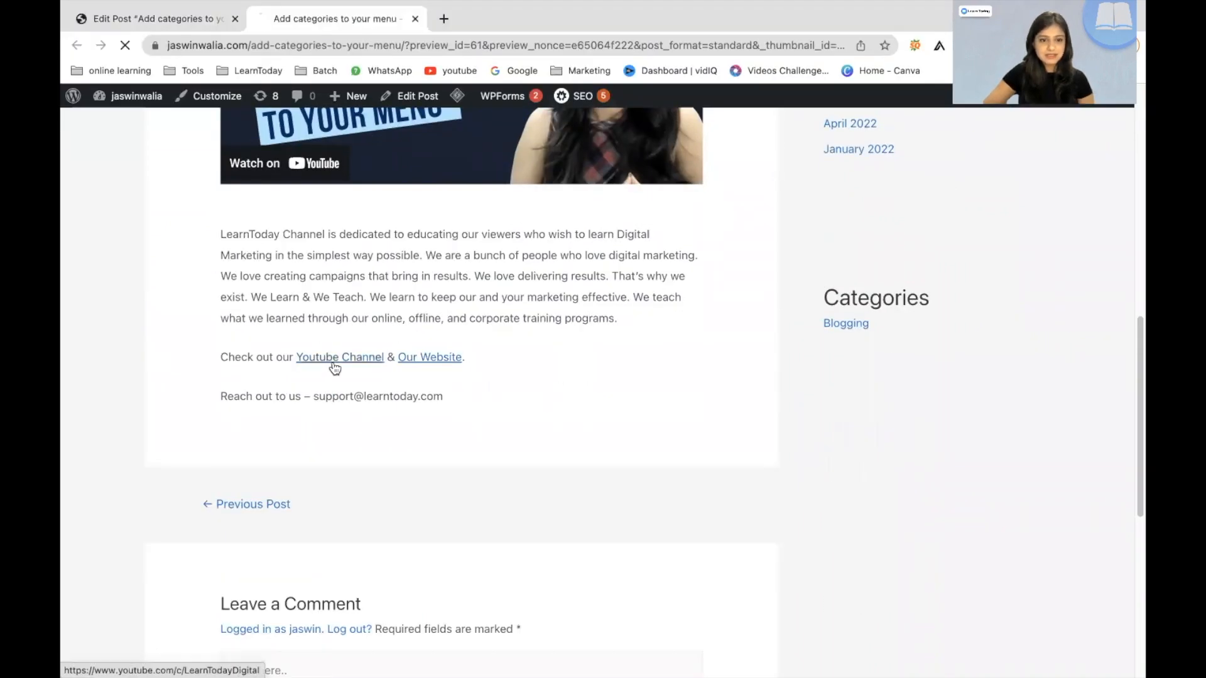
click(339, 357)
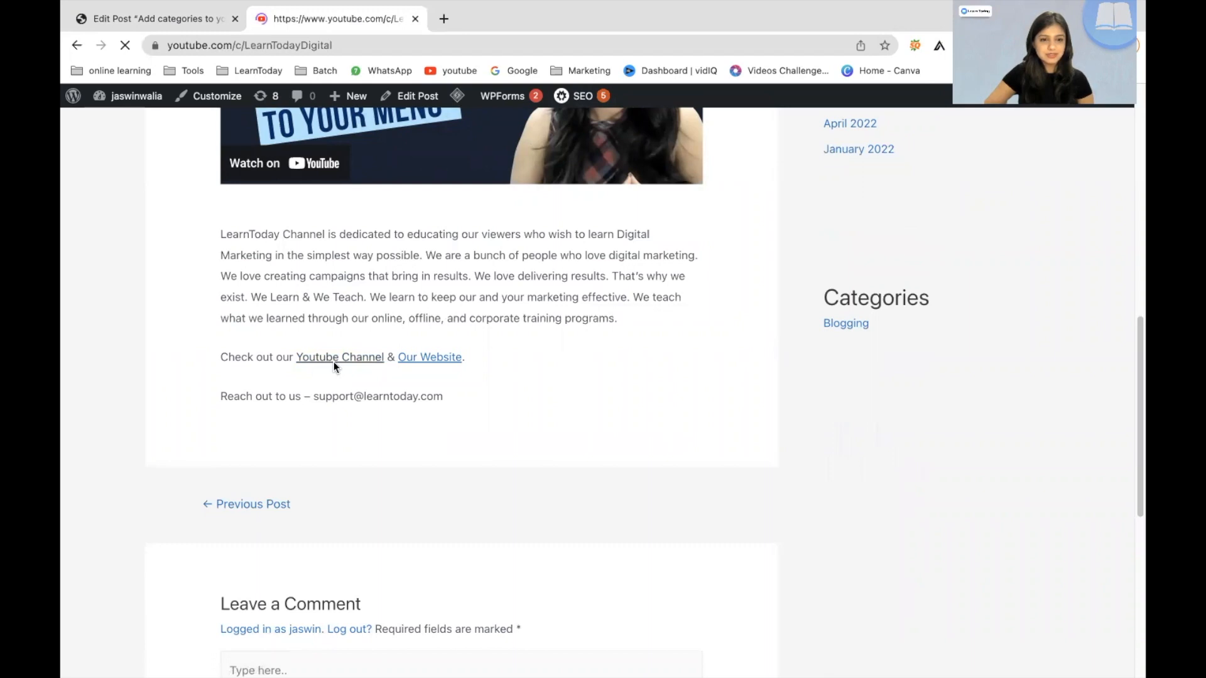
click(339, 356)
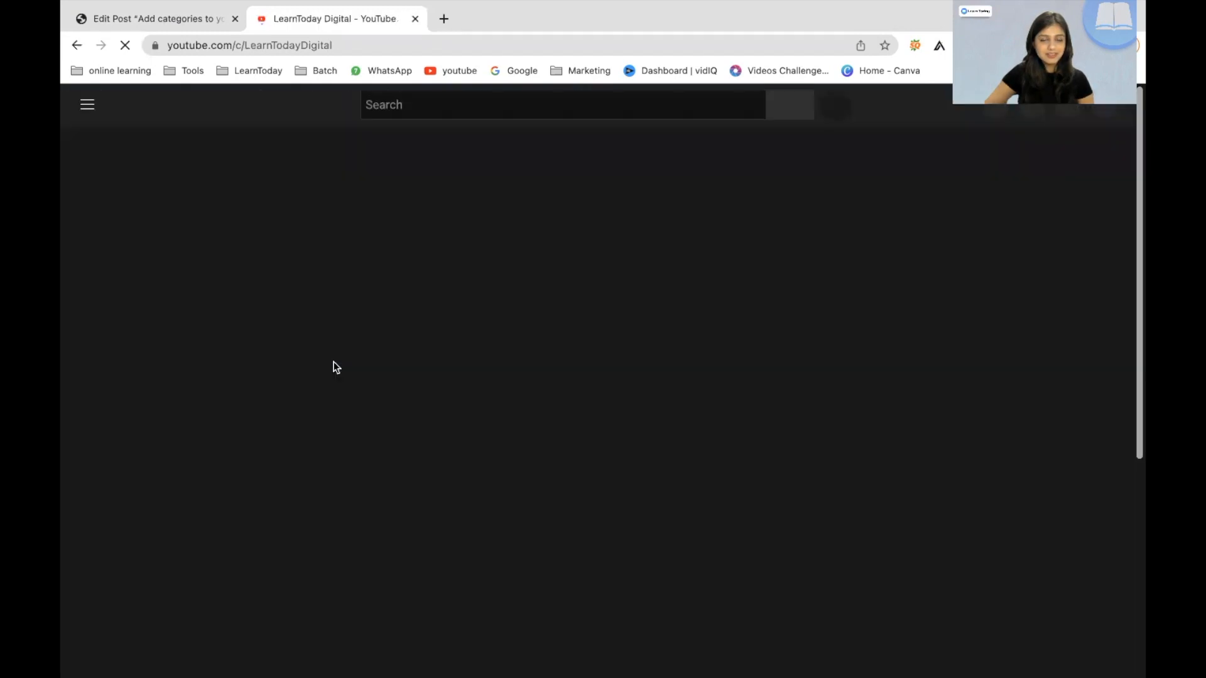